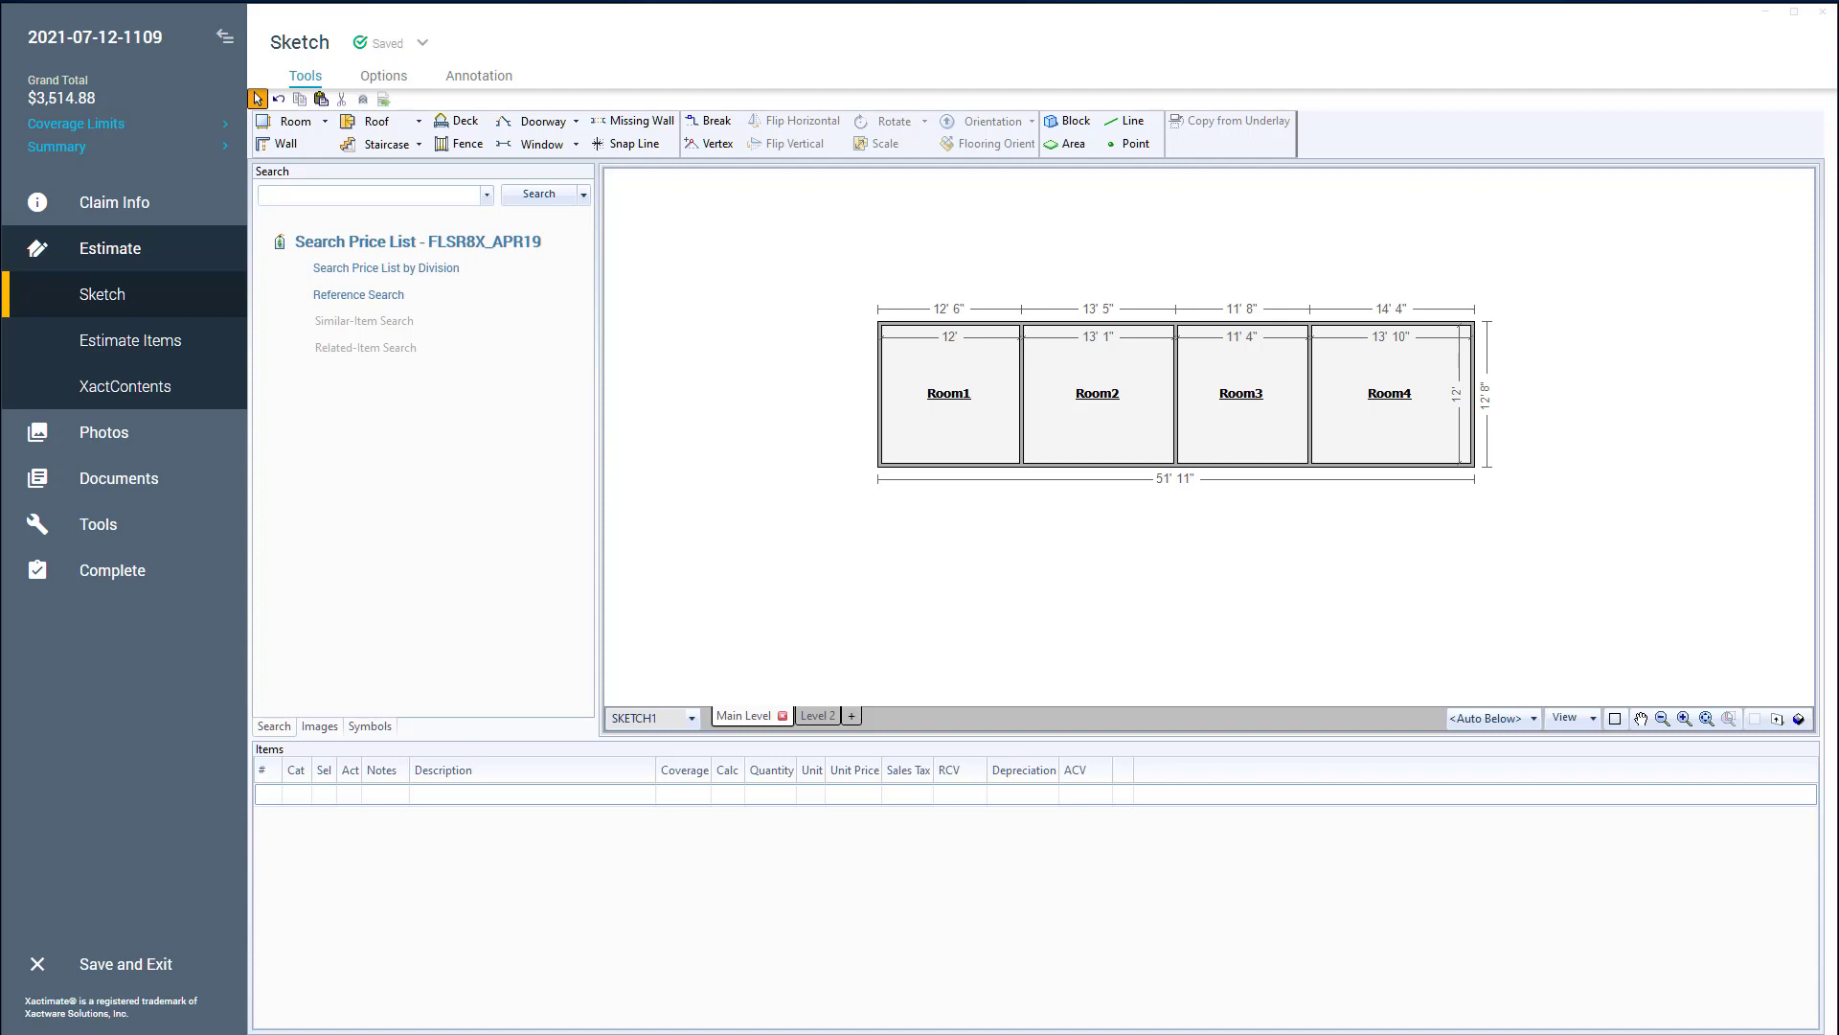
mouse_move(848, 455)
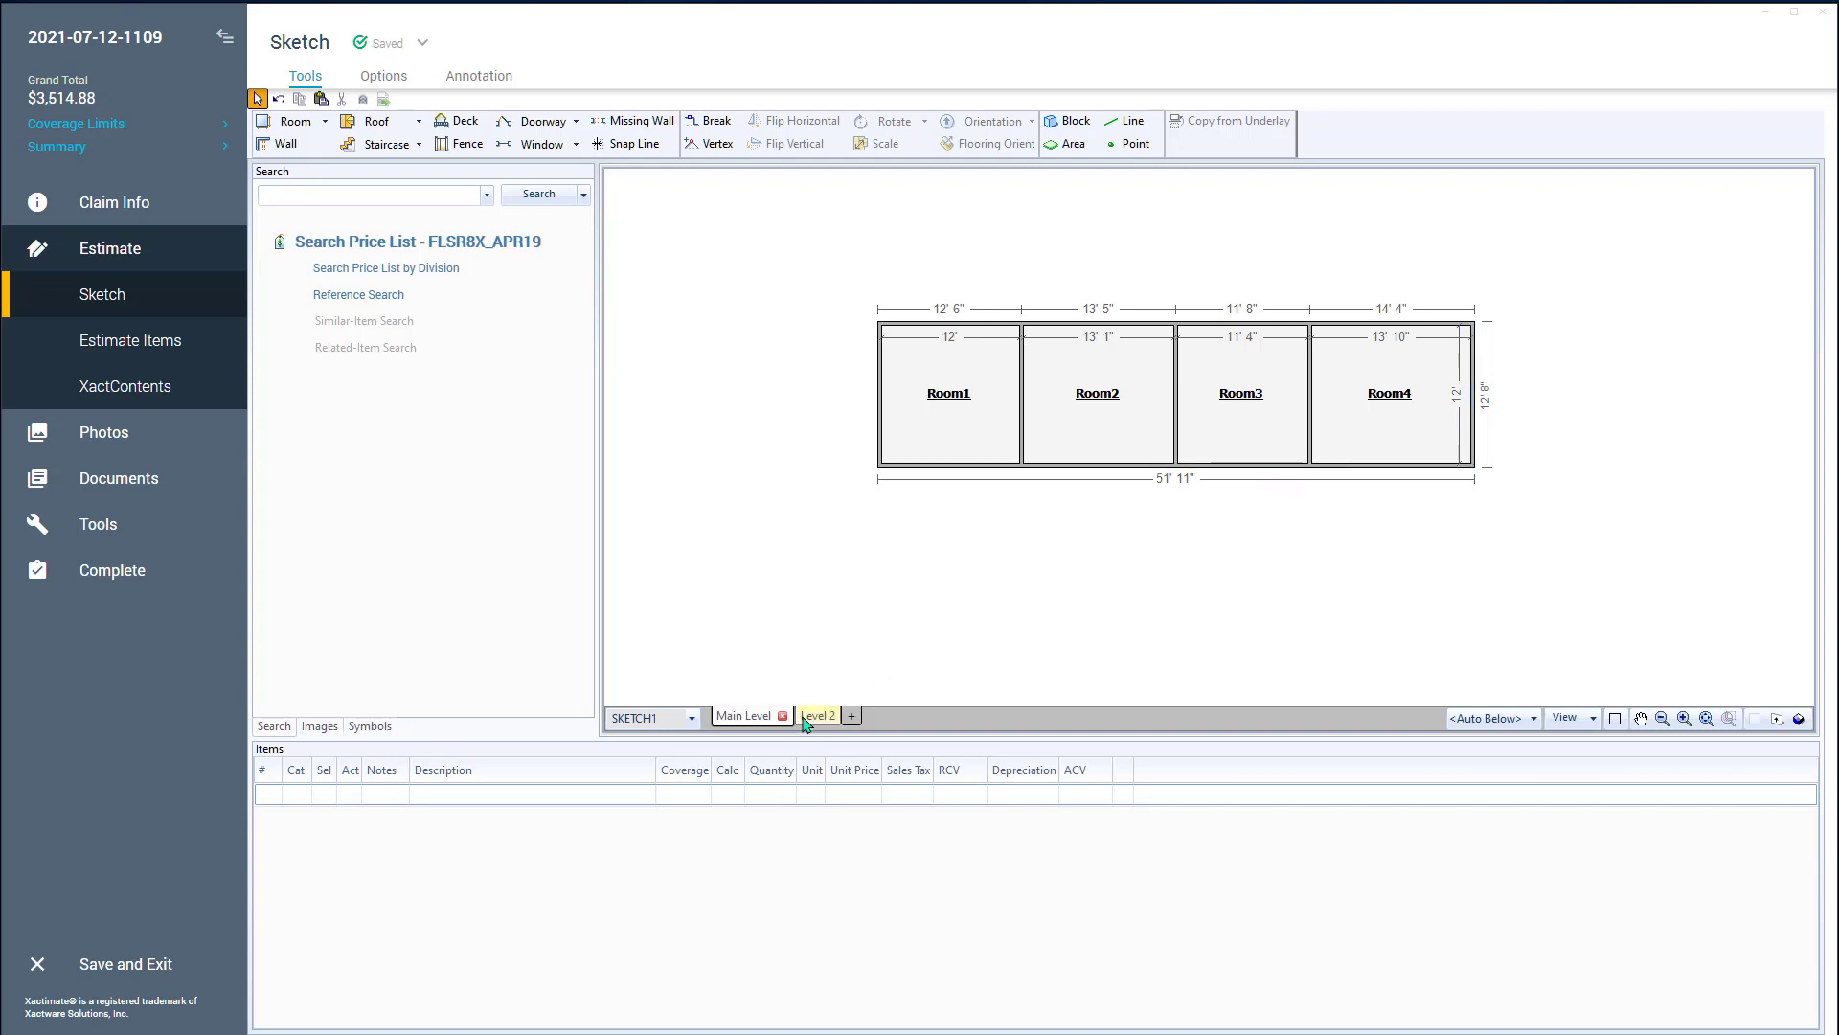
Switch the sketch to Level 2, showing Roof1's faces F1 and F2 (871.44 sq ft).
left_click(743, 716)
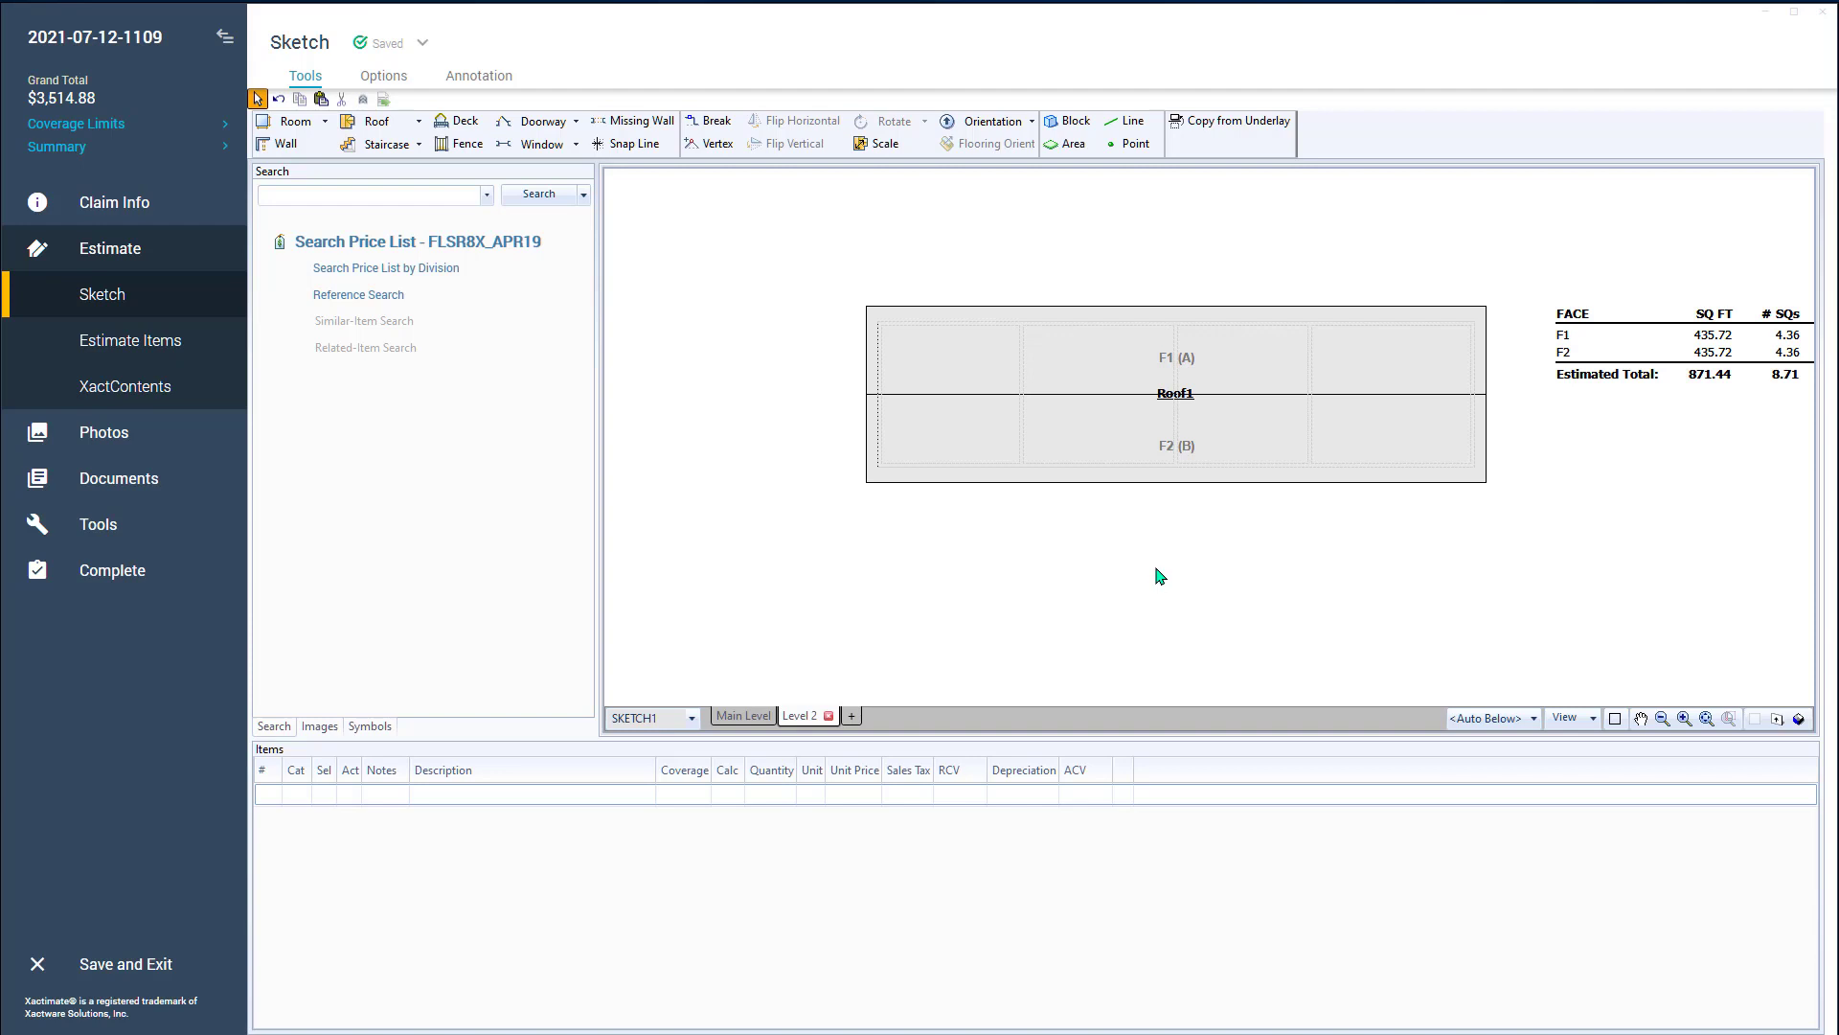
mouse_move(1143, 574)
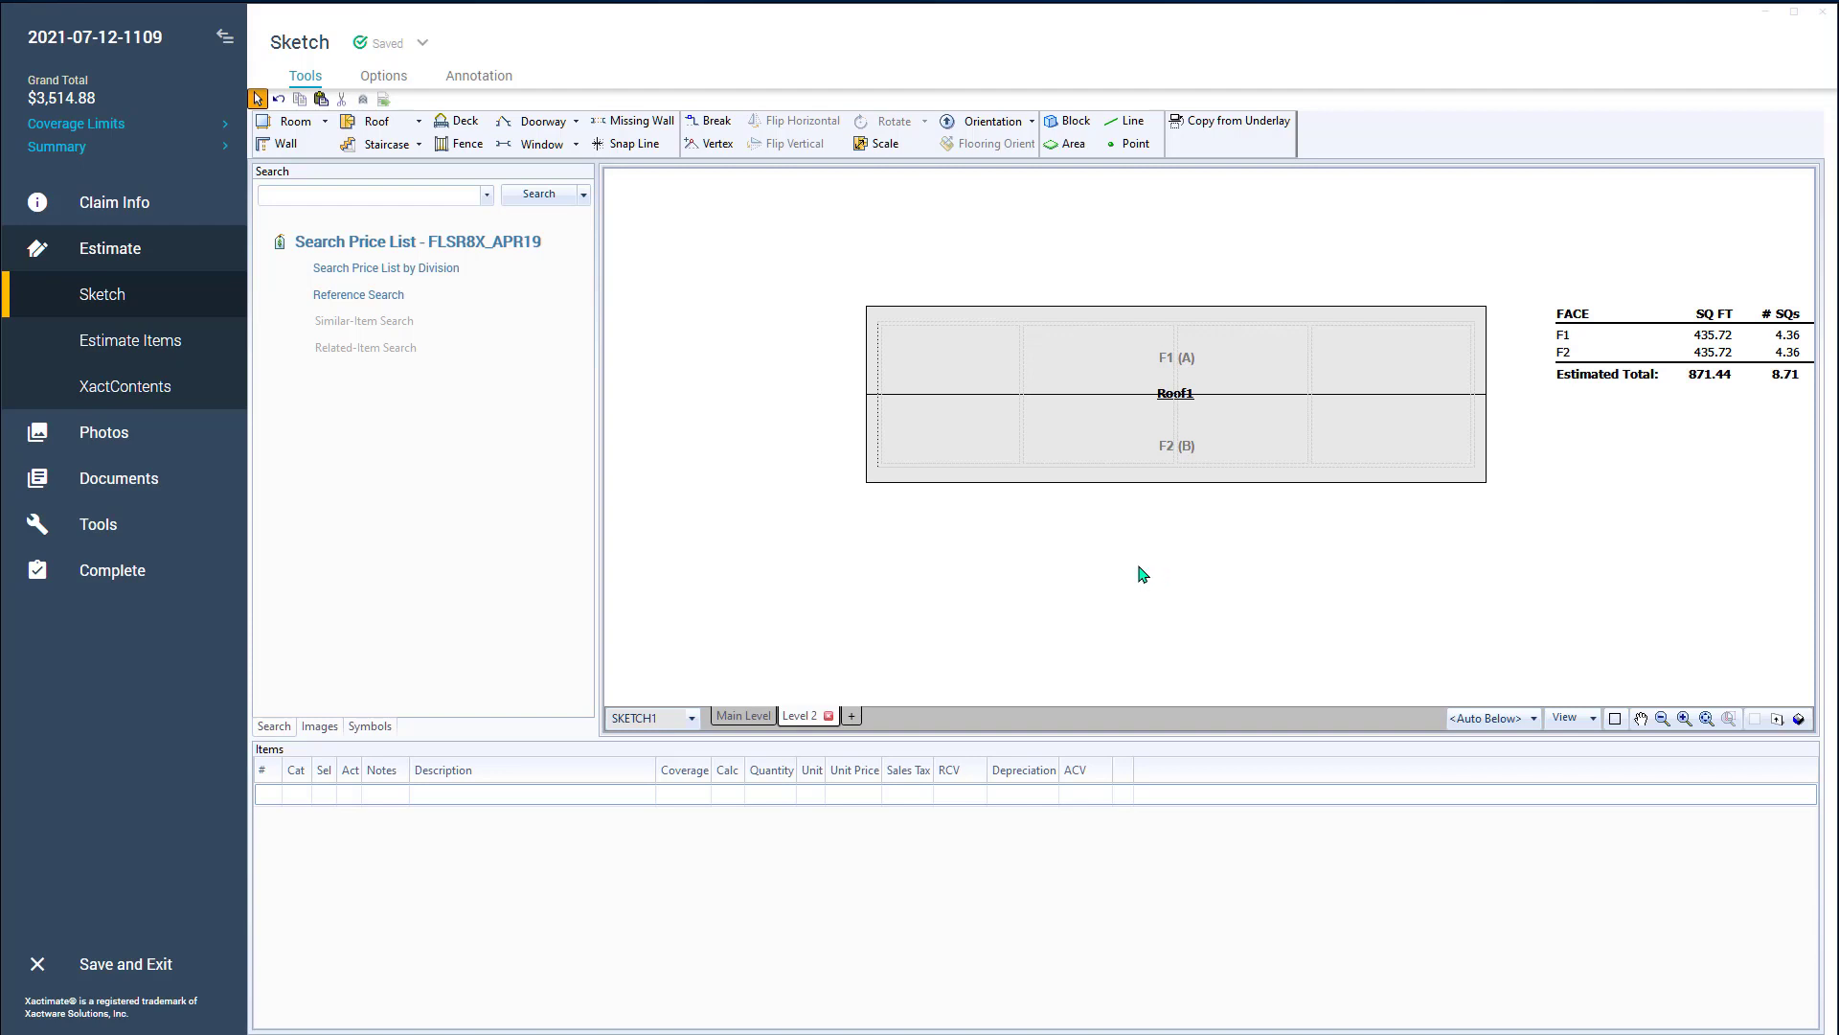
Review the estimate items for Room1, Room3, Room4 and Roof1's two laminated shingle lines.
left_click(130, 340)
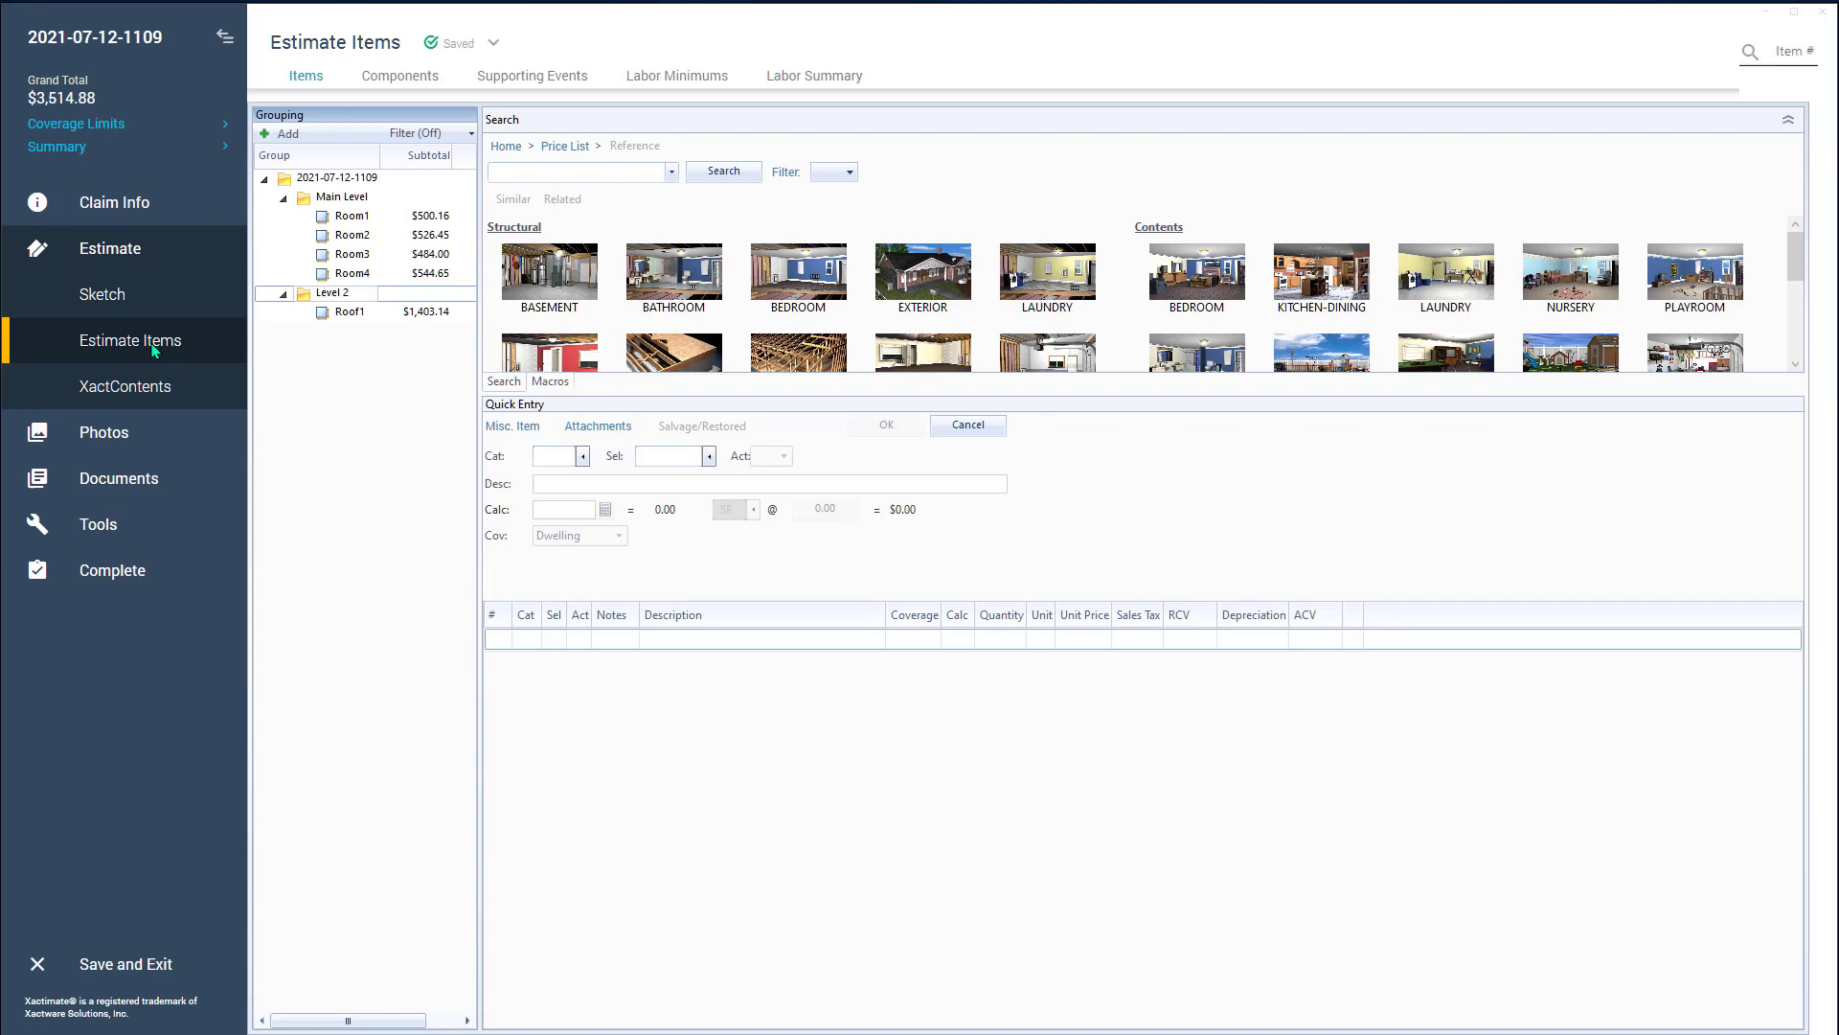
left_click(354, 216)
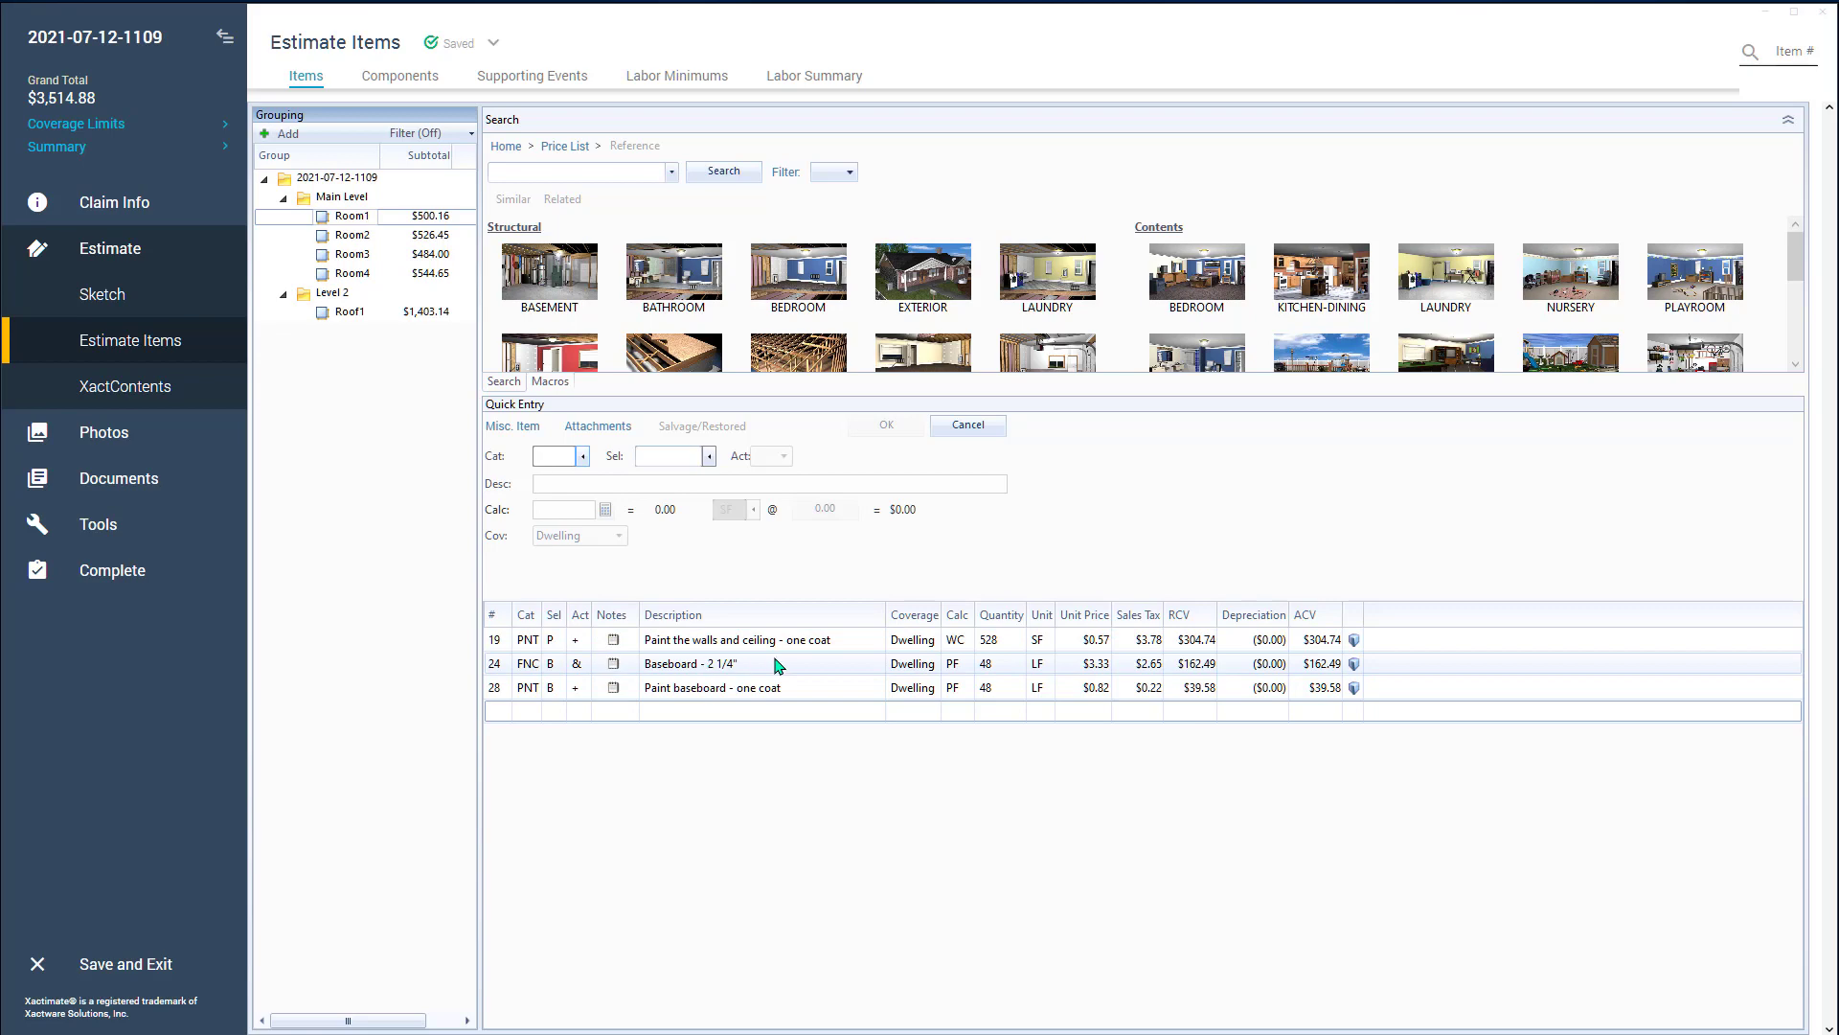
left_click(351, 235)
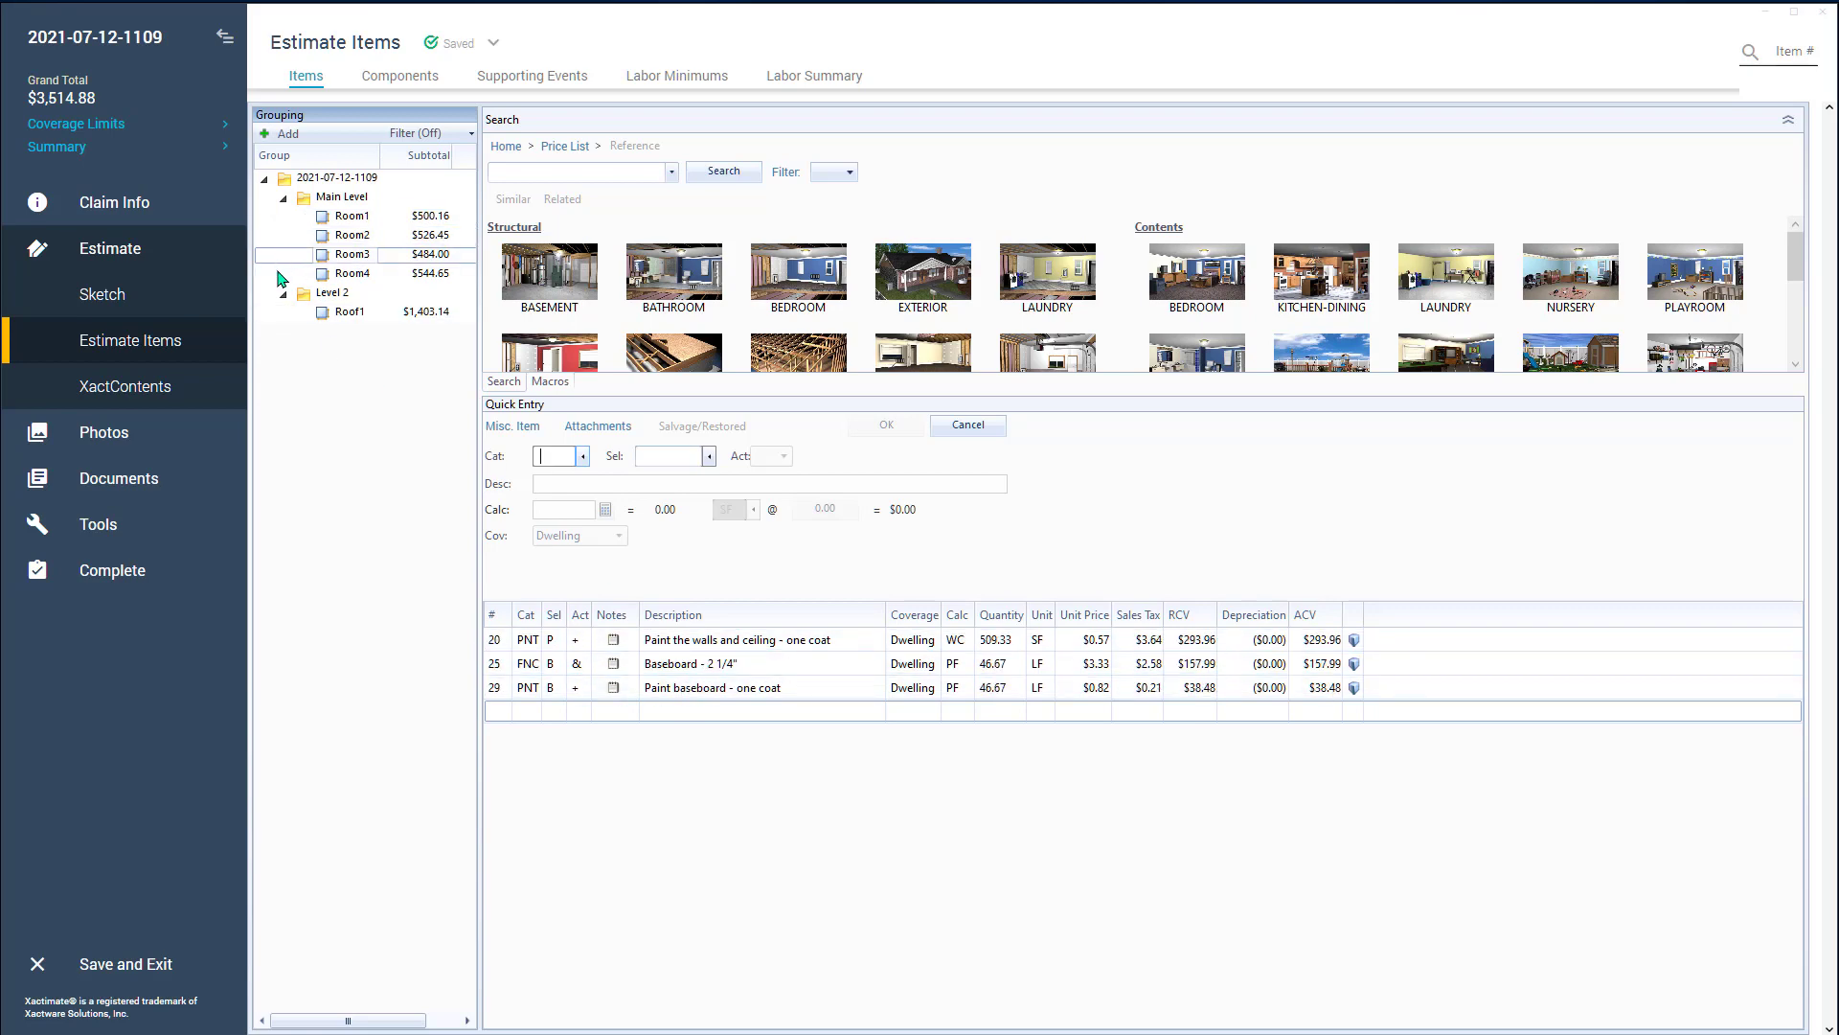
left_click(351, 272)
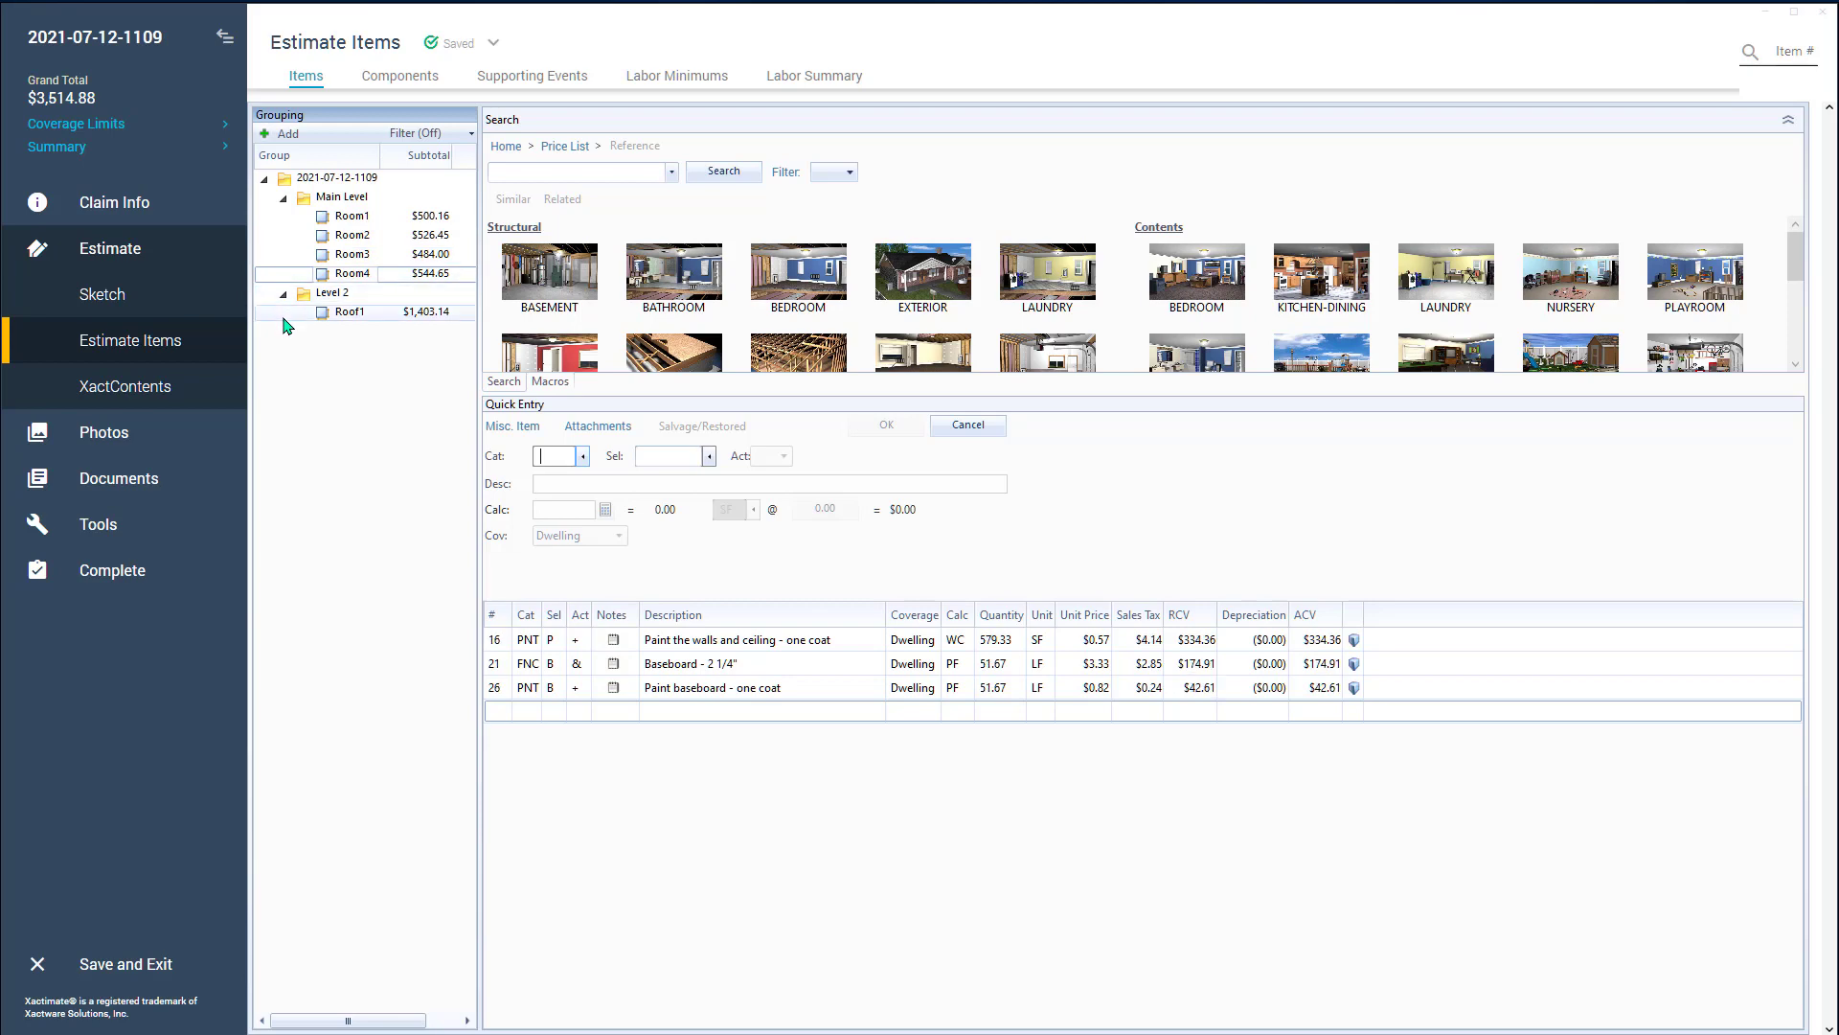
left_click(350, 310)
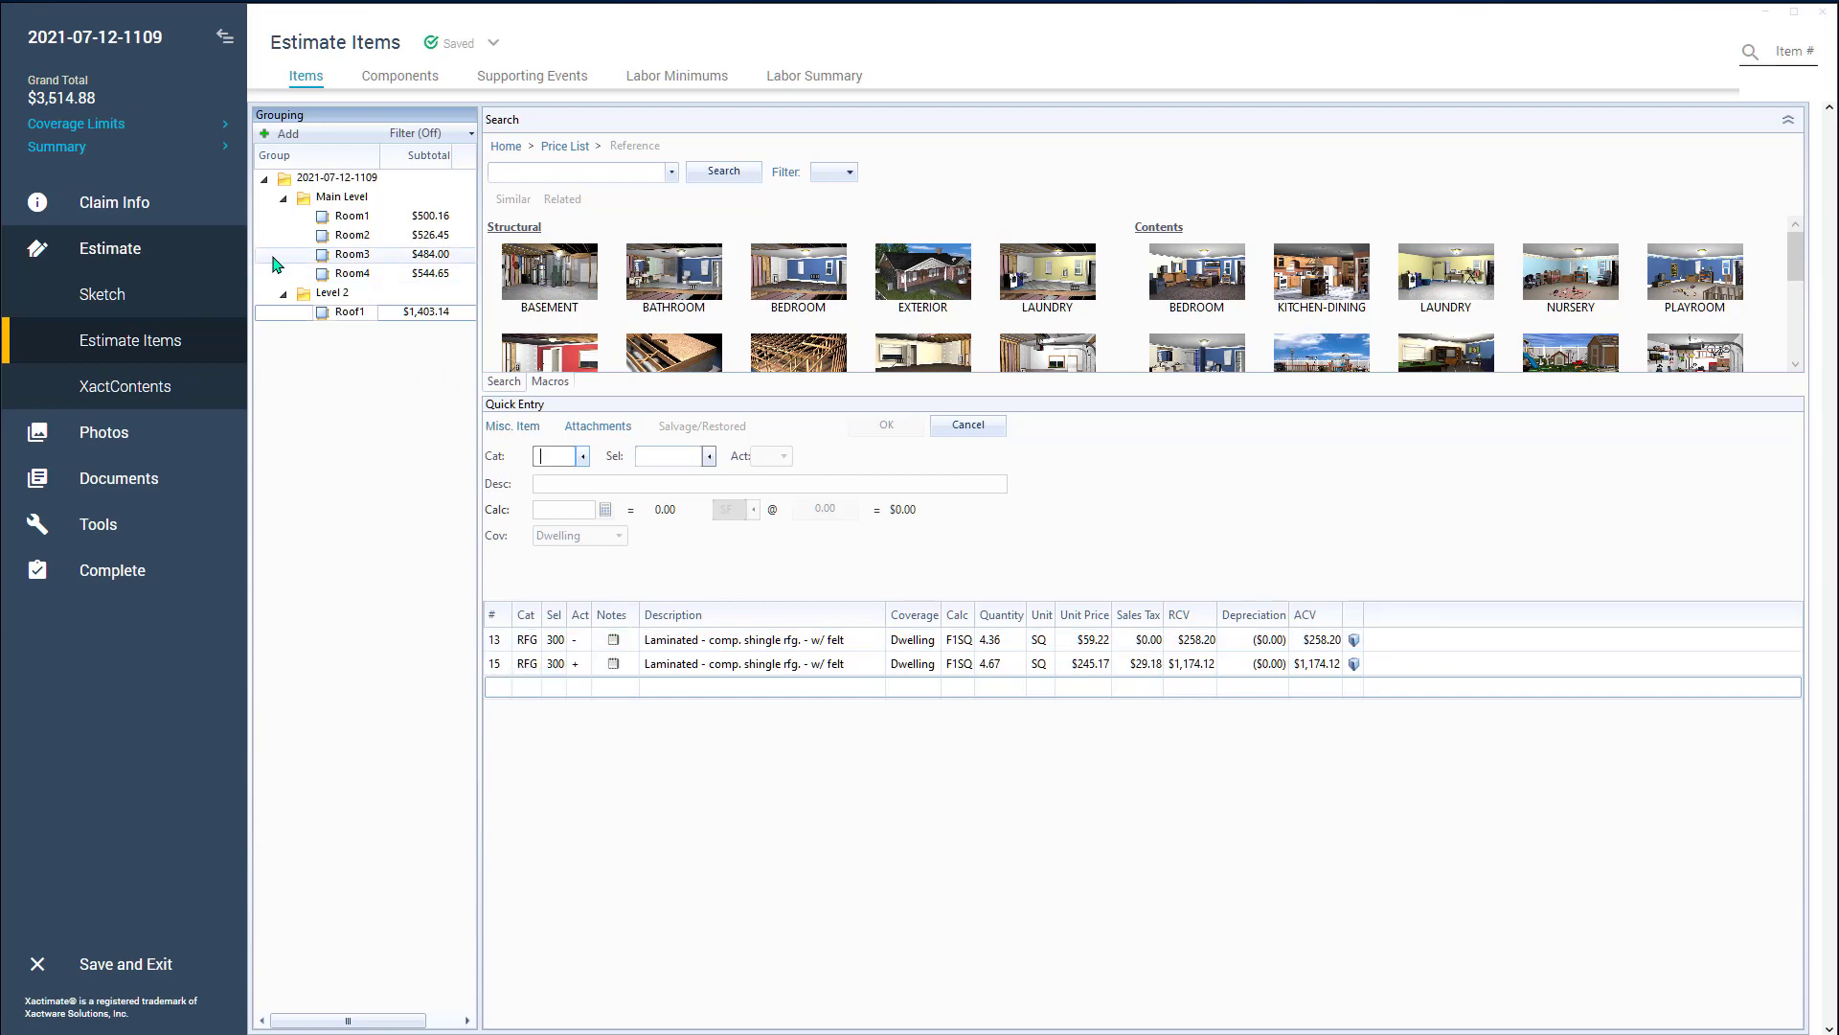
Combine Room3 and Room4 into one summary of baseboard and painting lines totaling $1,028.65.
left_click(350, 253)
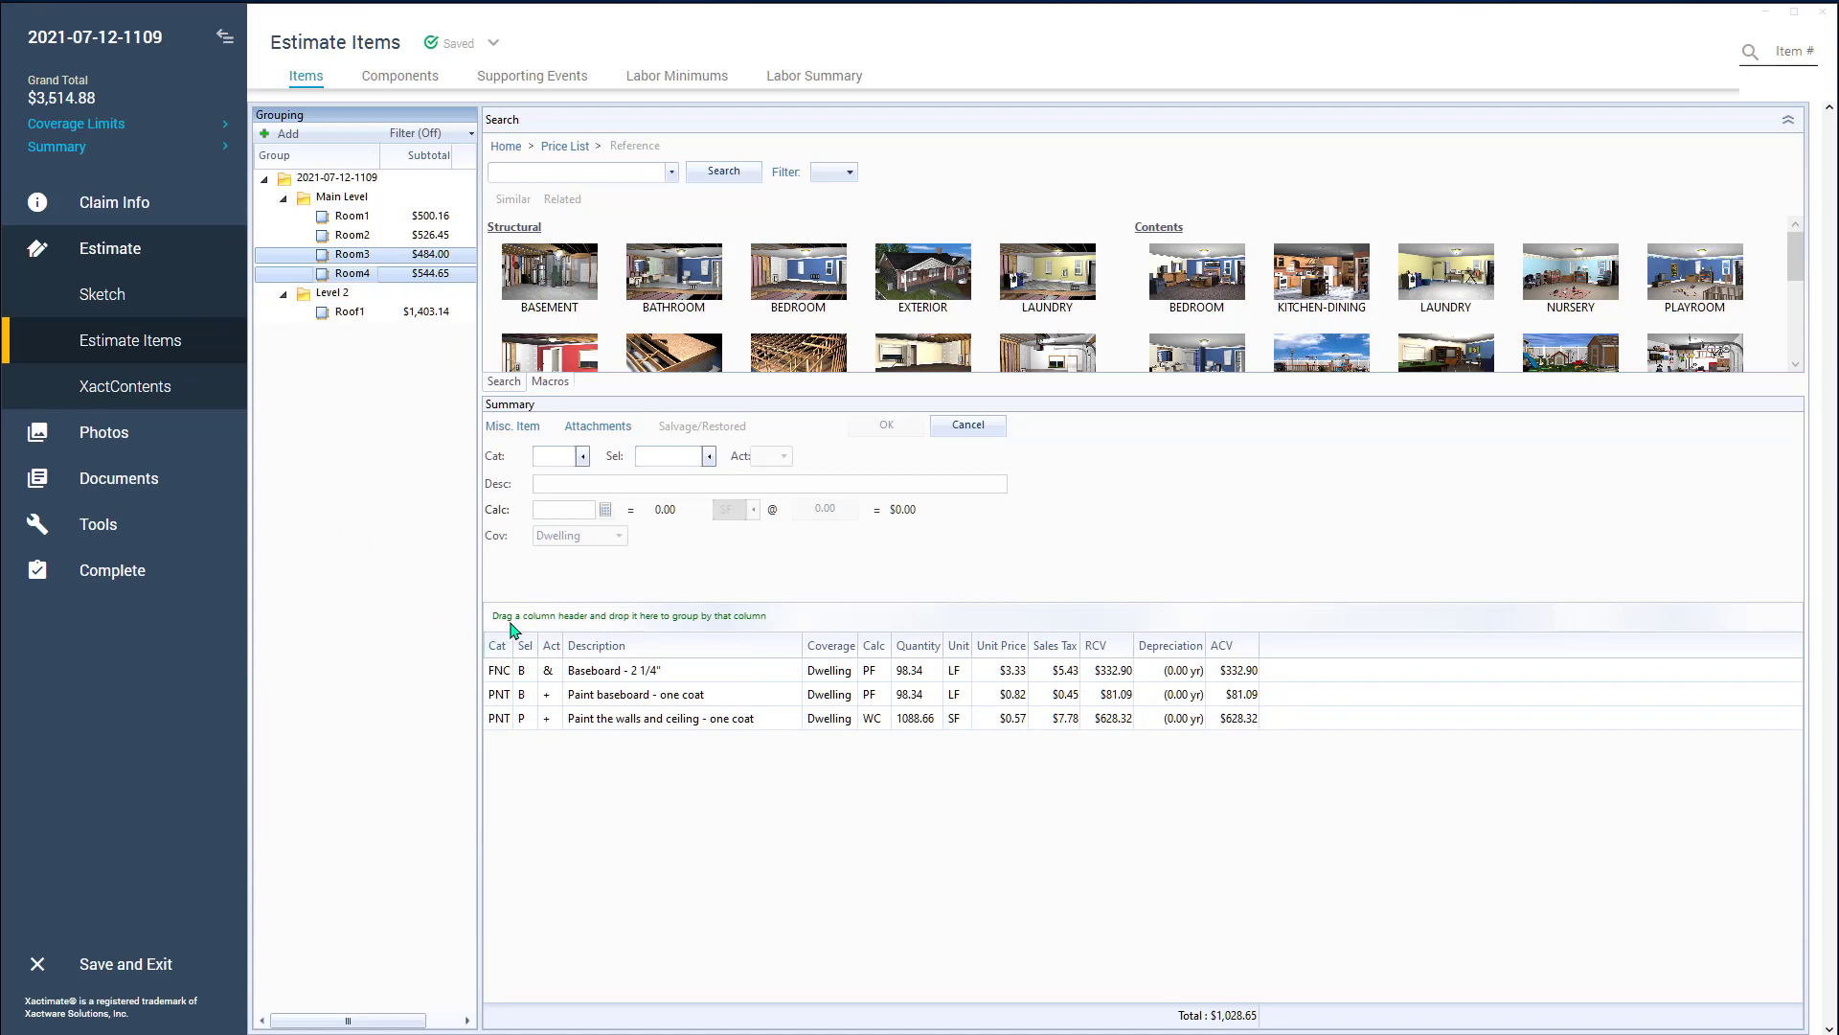
mouse_move(657, 628)
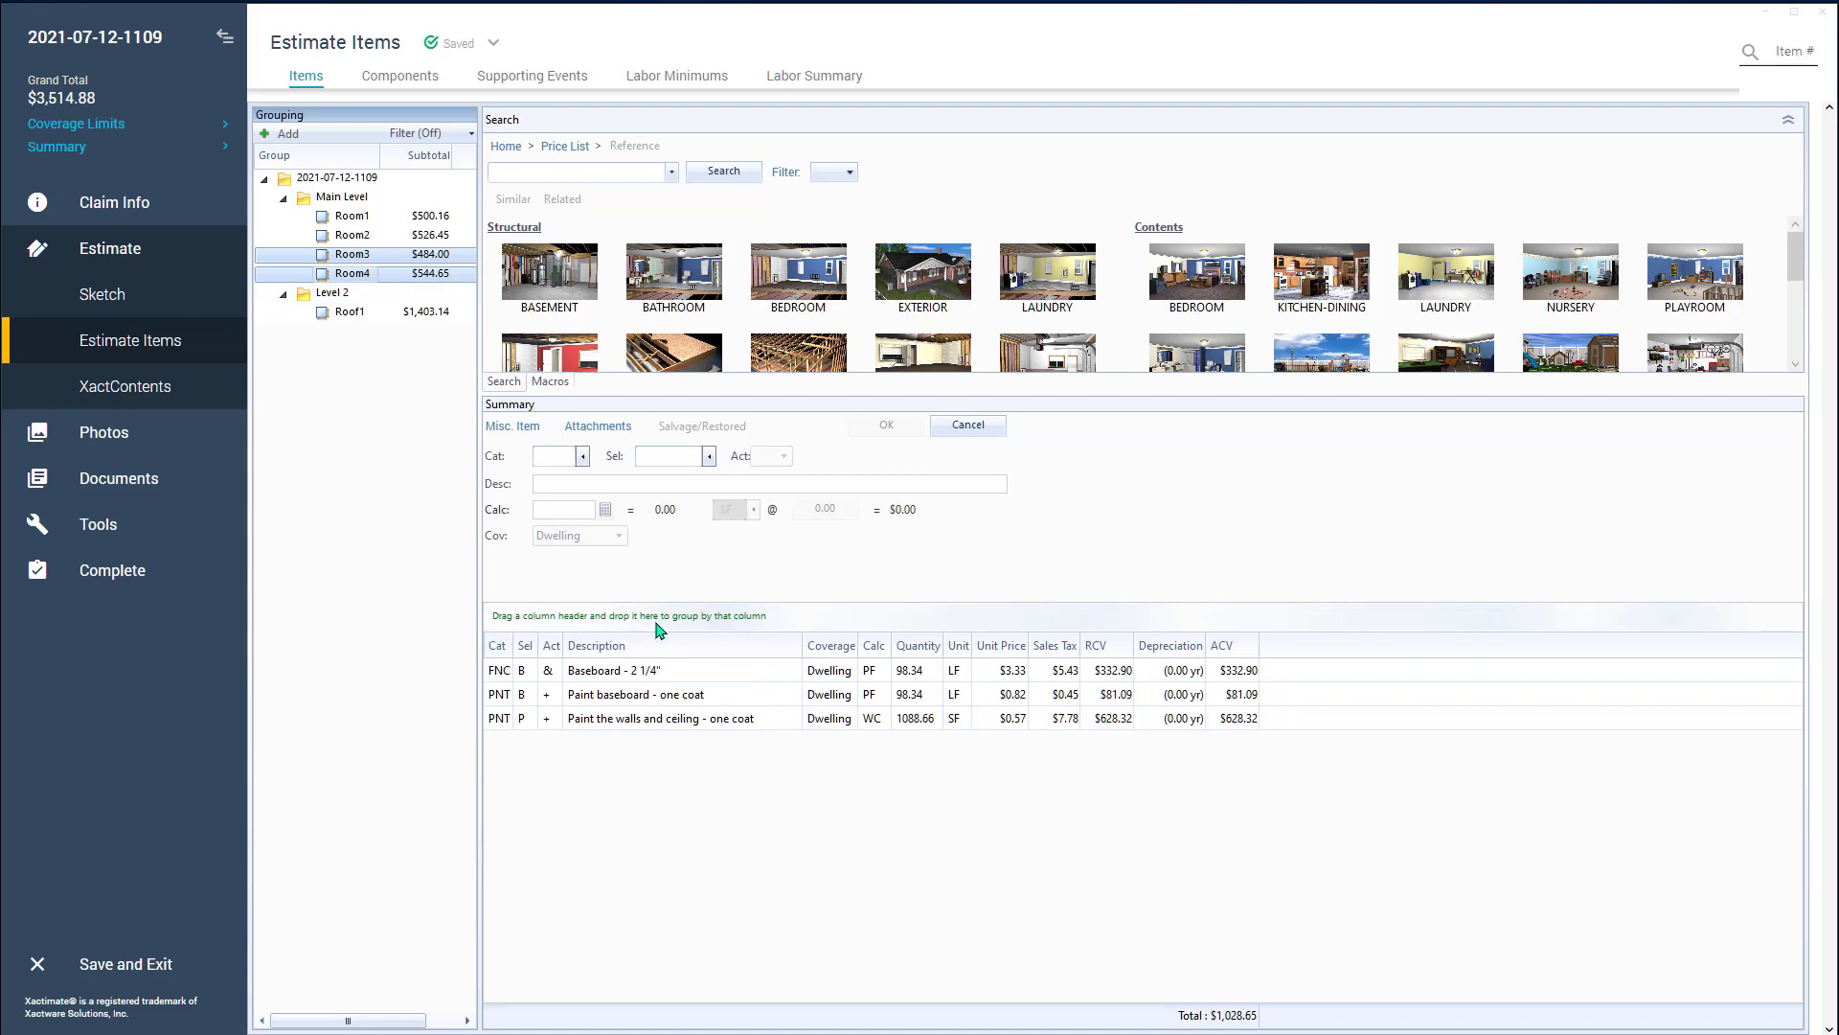
mouse_move(786, 633)
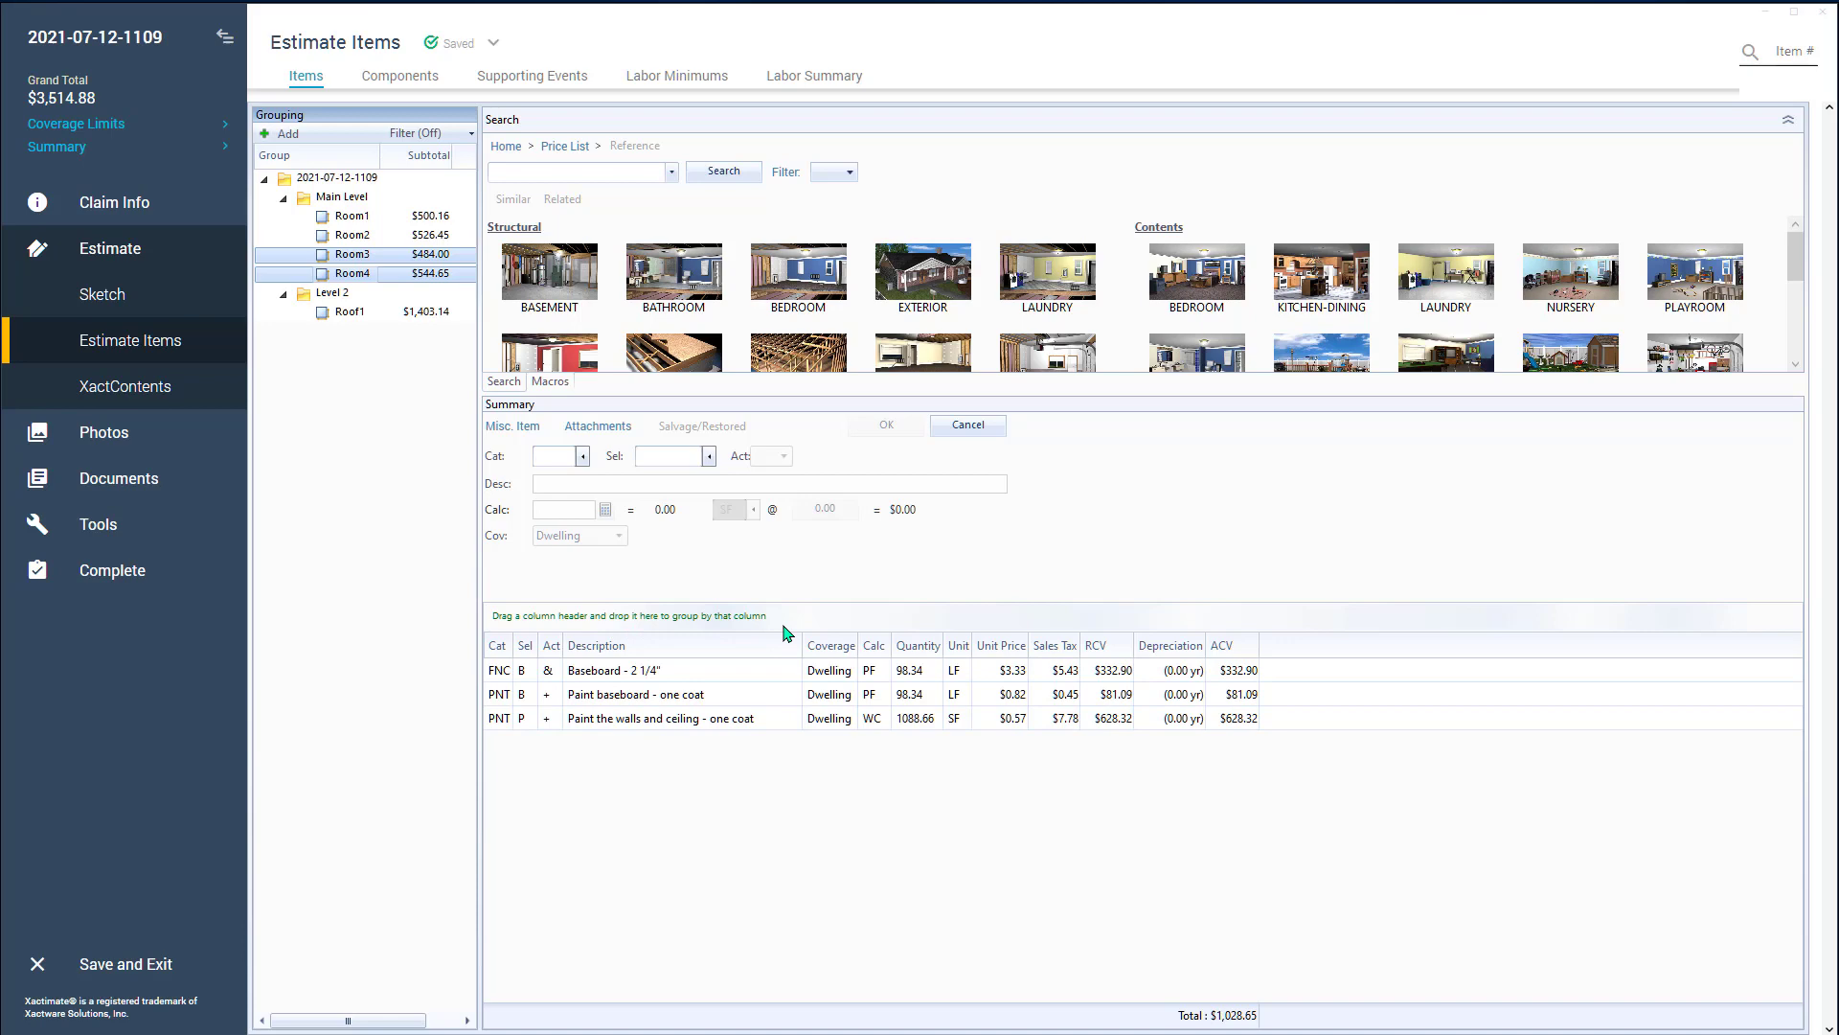
mouse_move(673, 634)
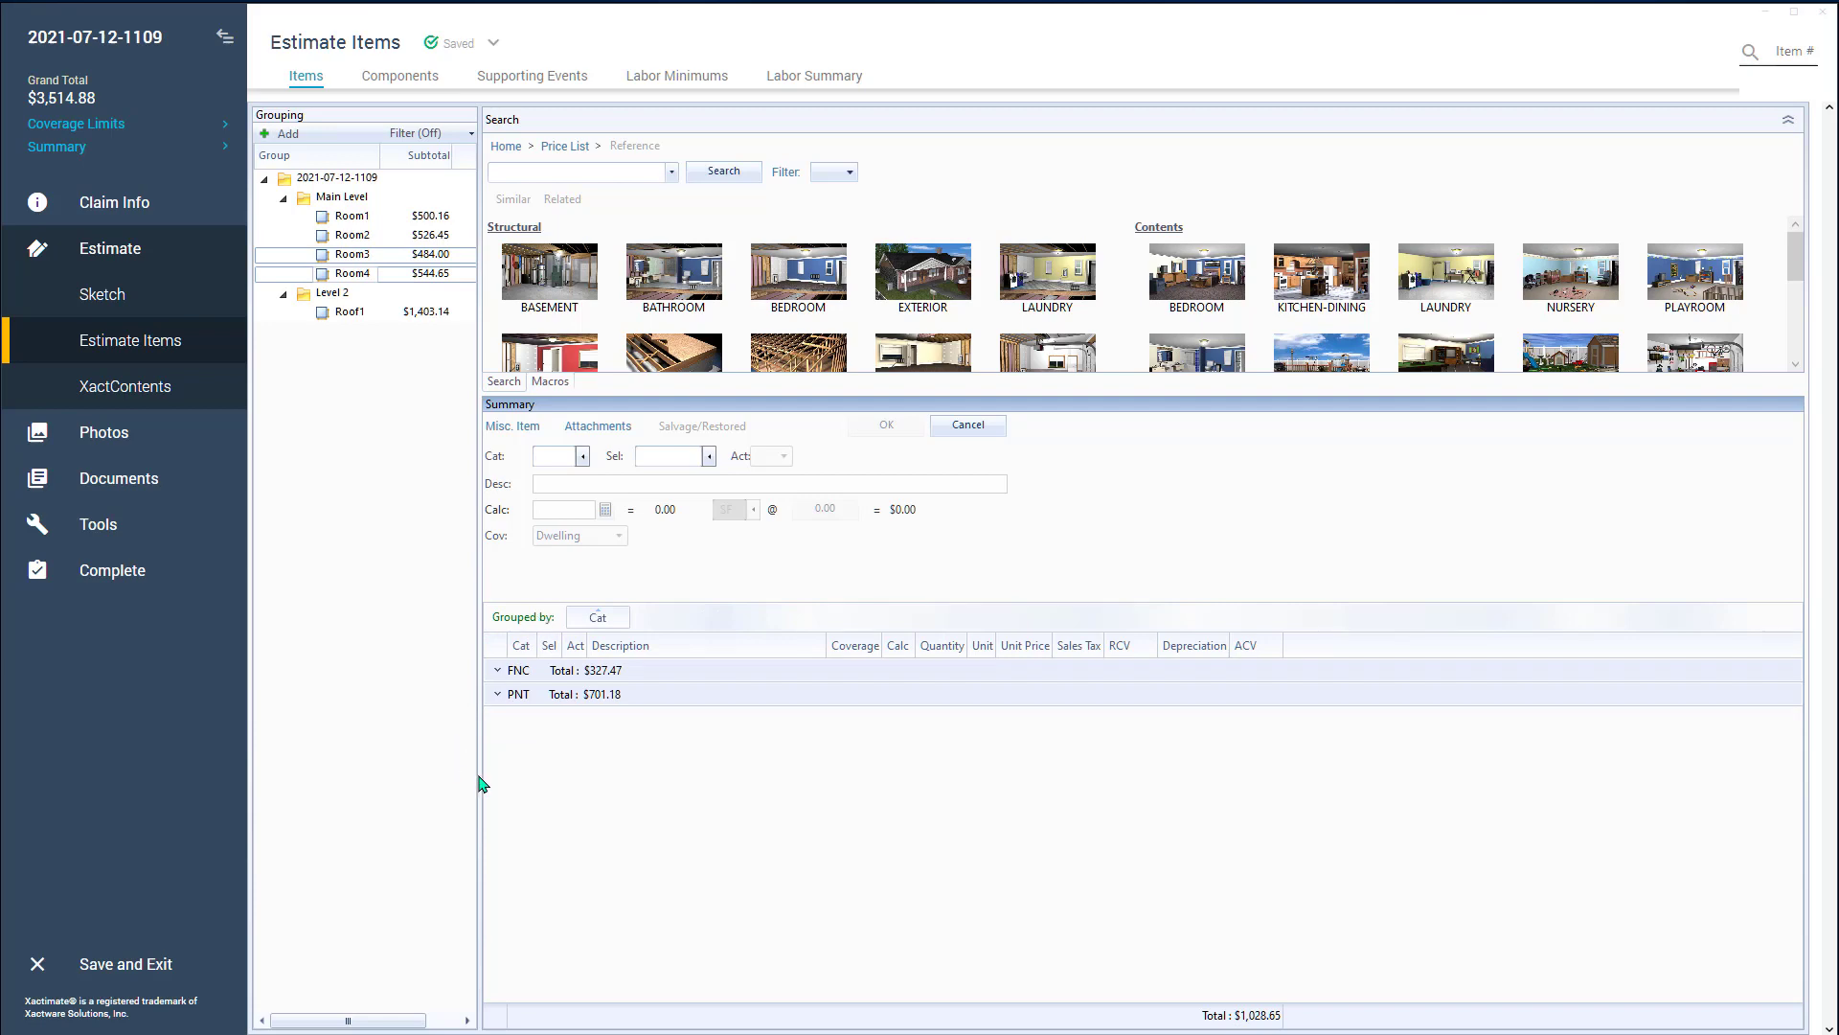
mouse_move(519, 765)
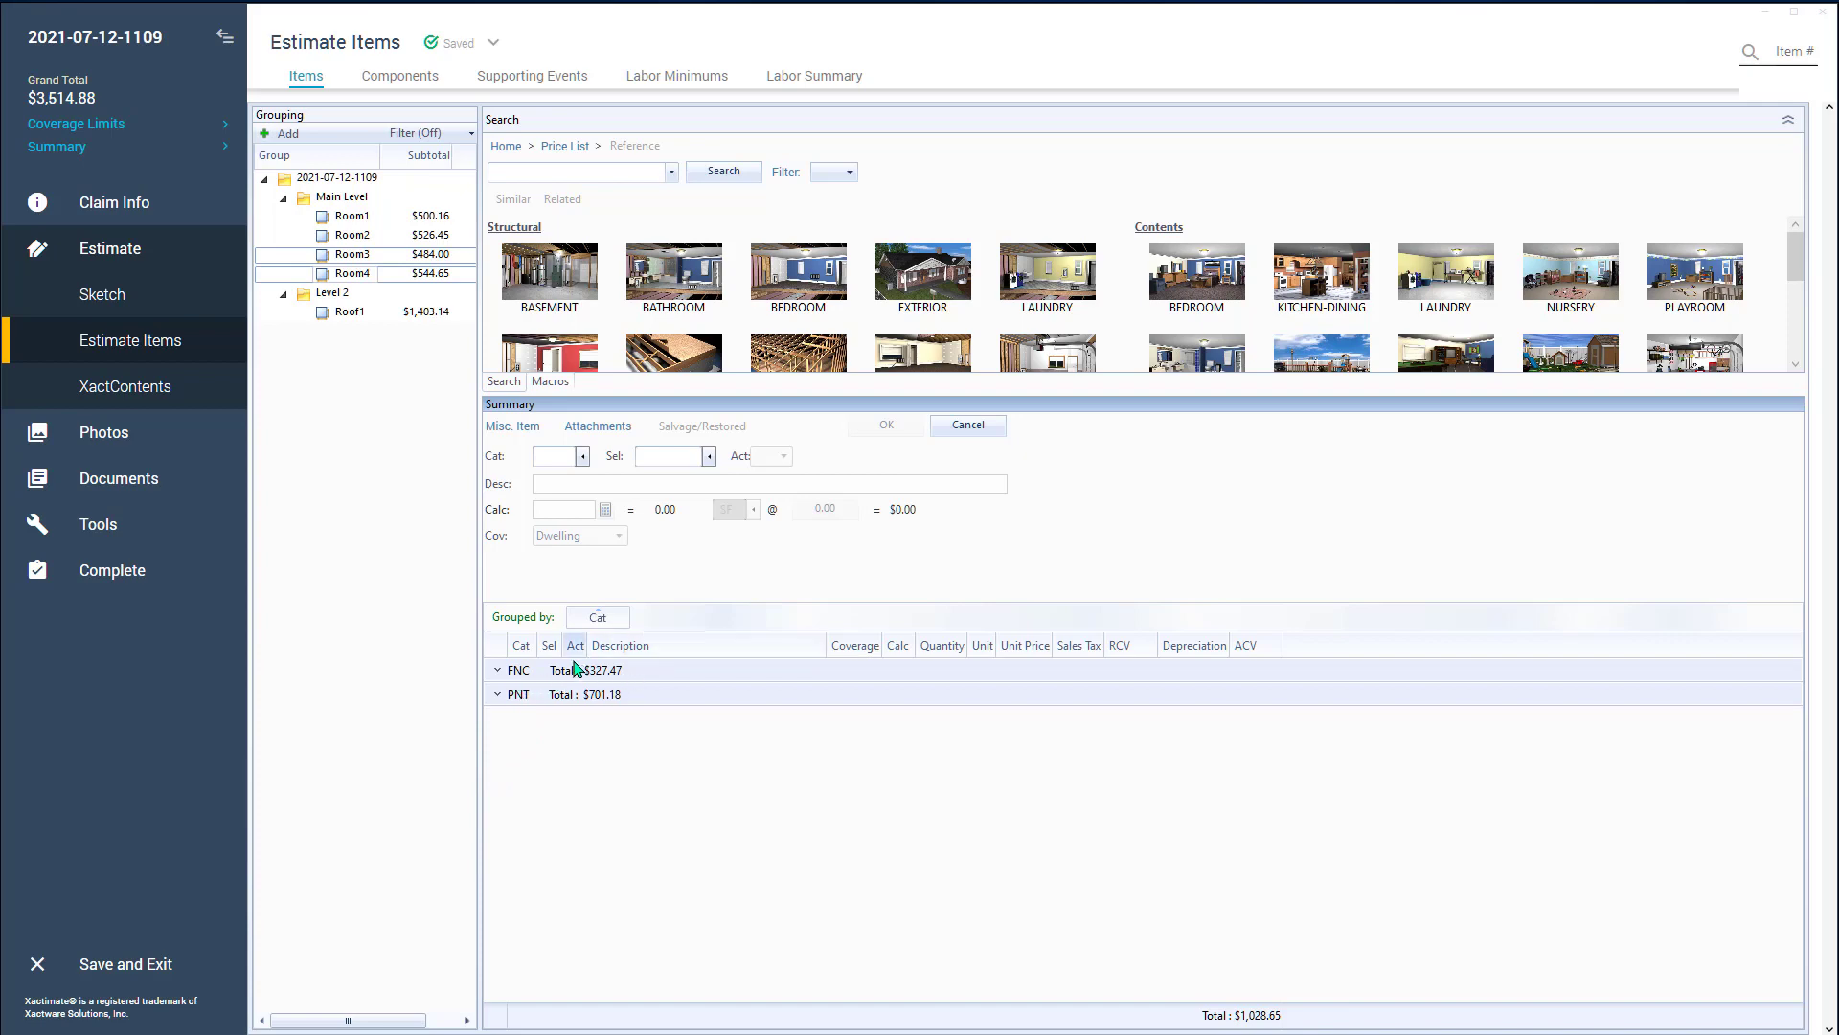
mouse_move(548, 712)
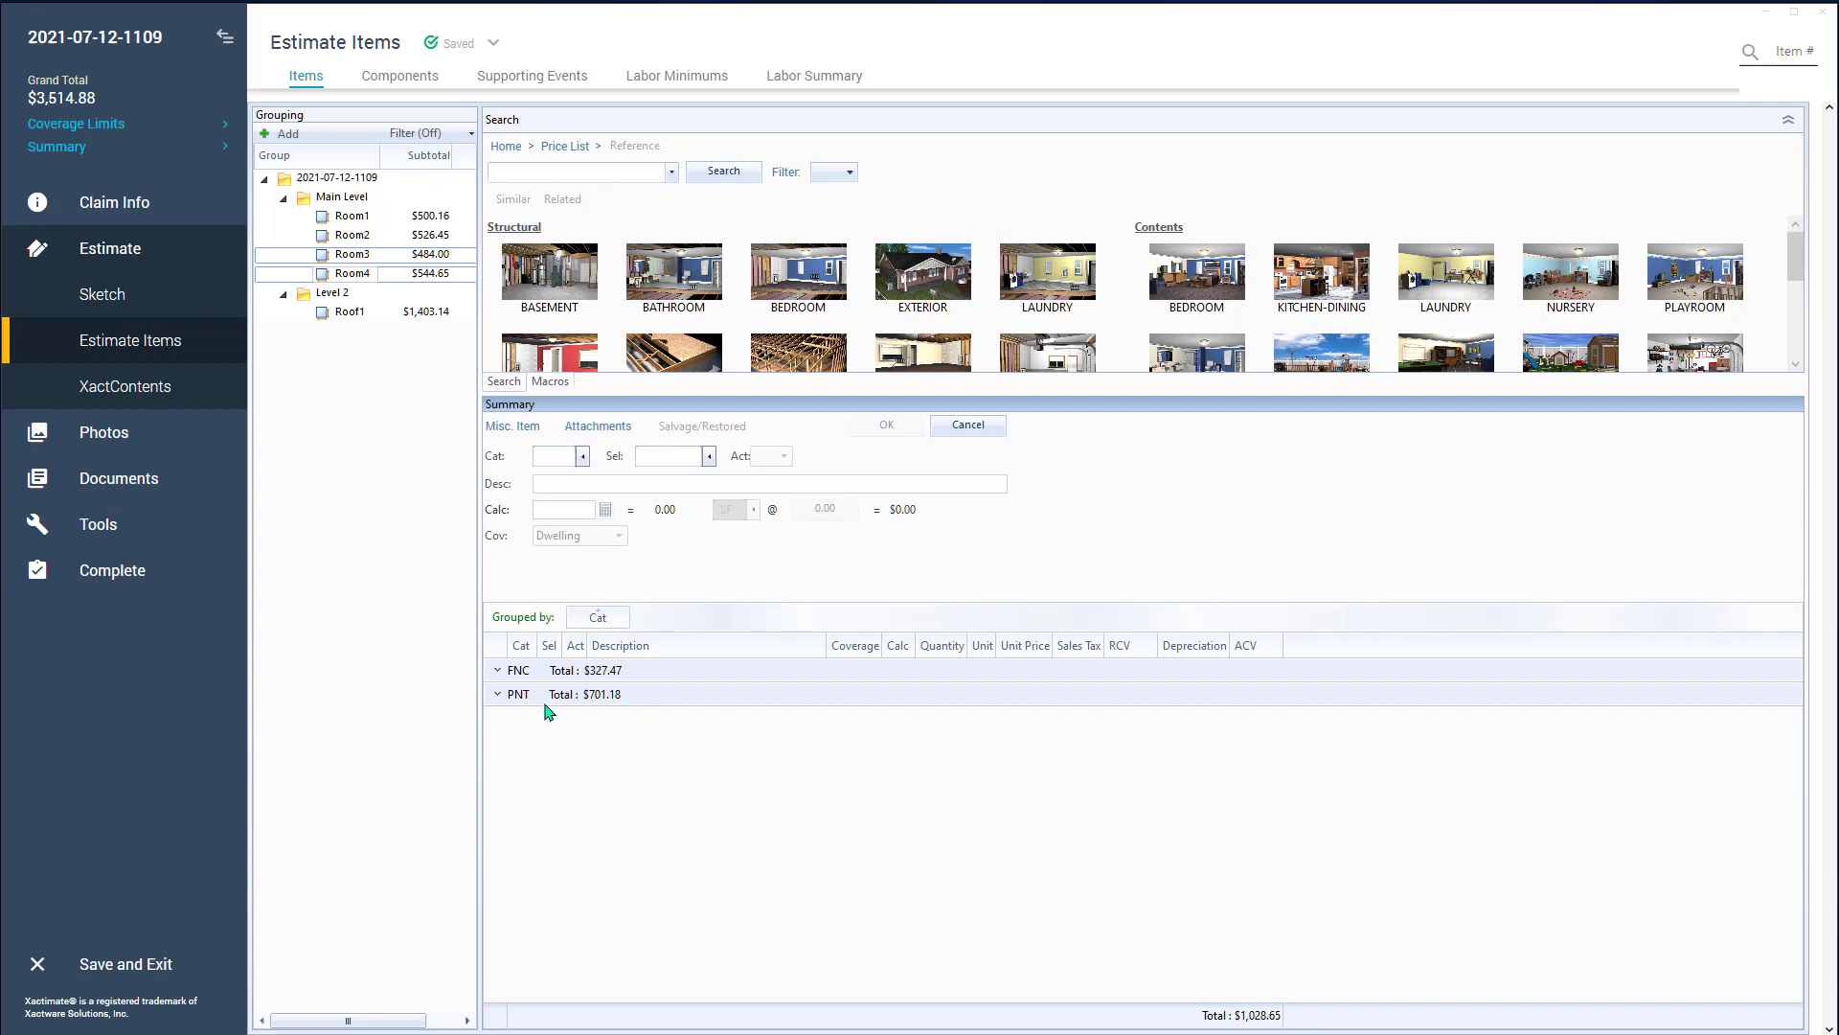
mouse_move(610, 704)
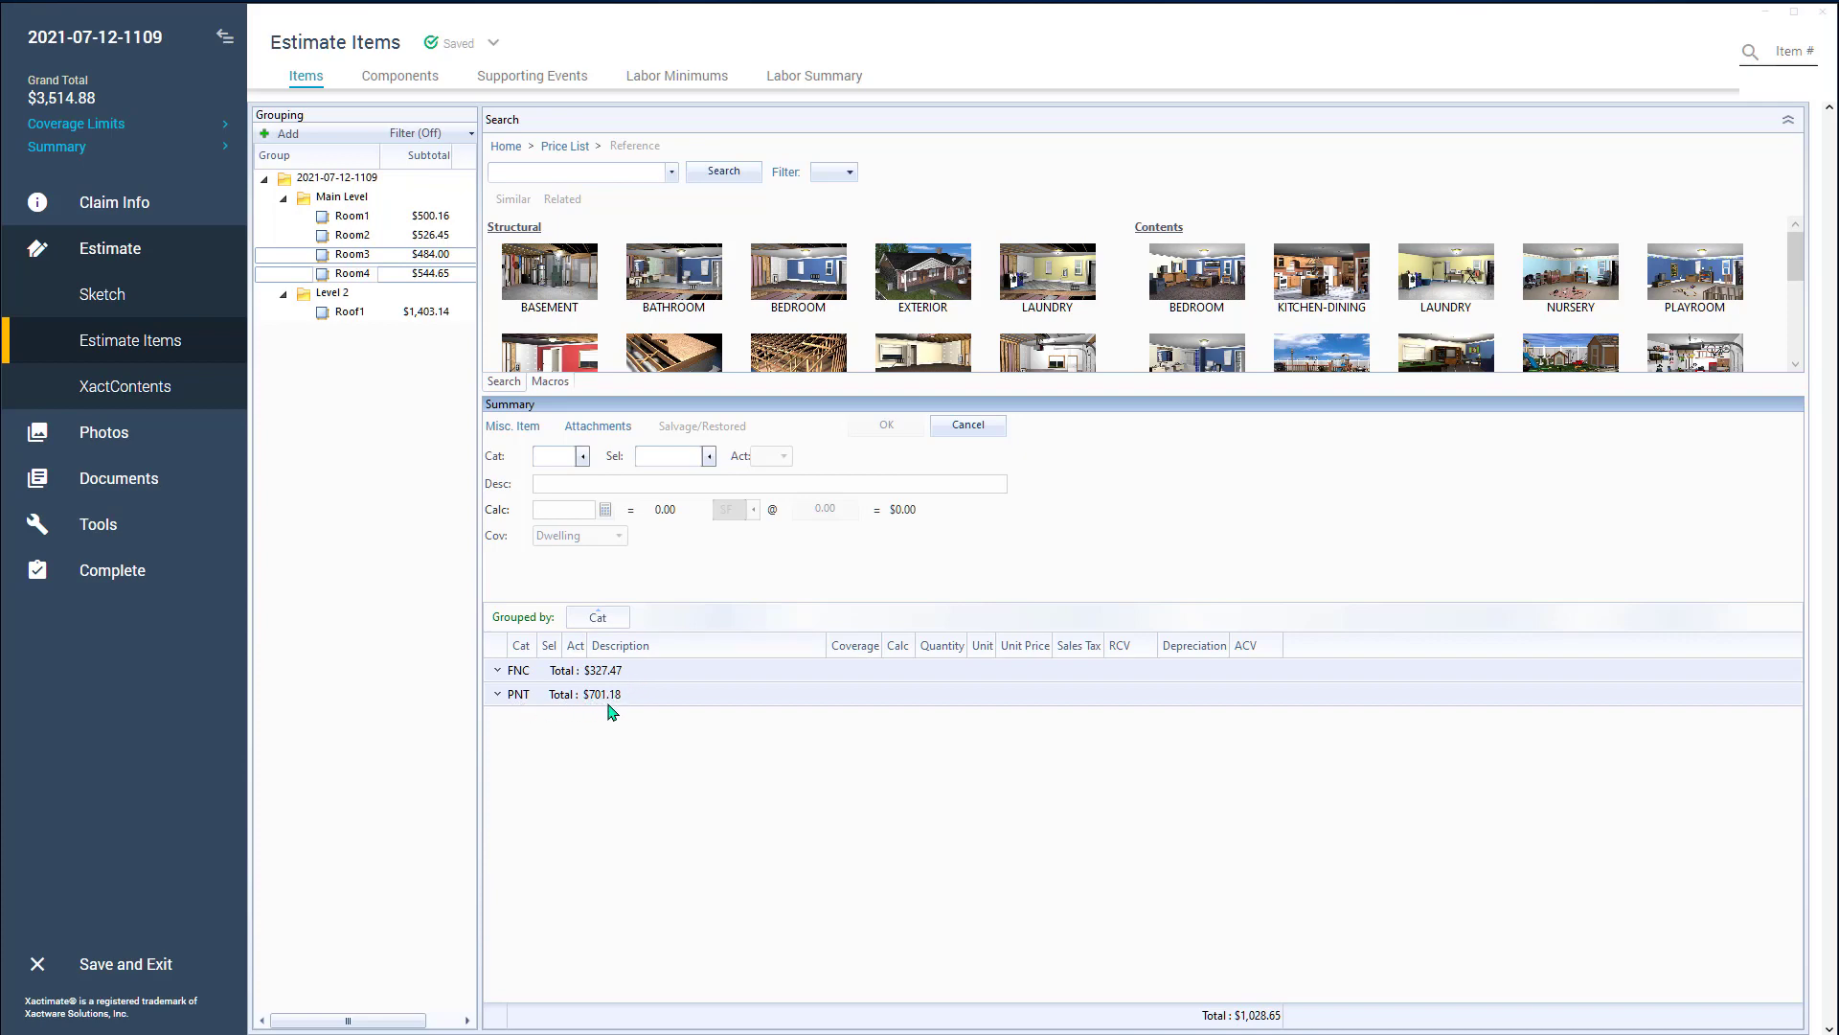
mouse_move(620, 715)
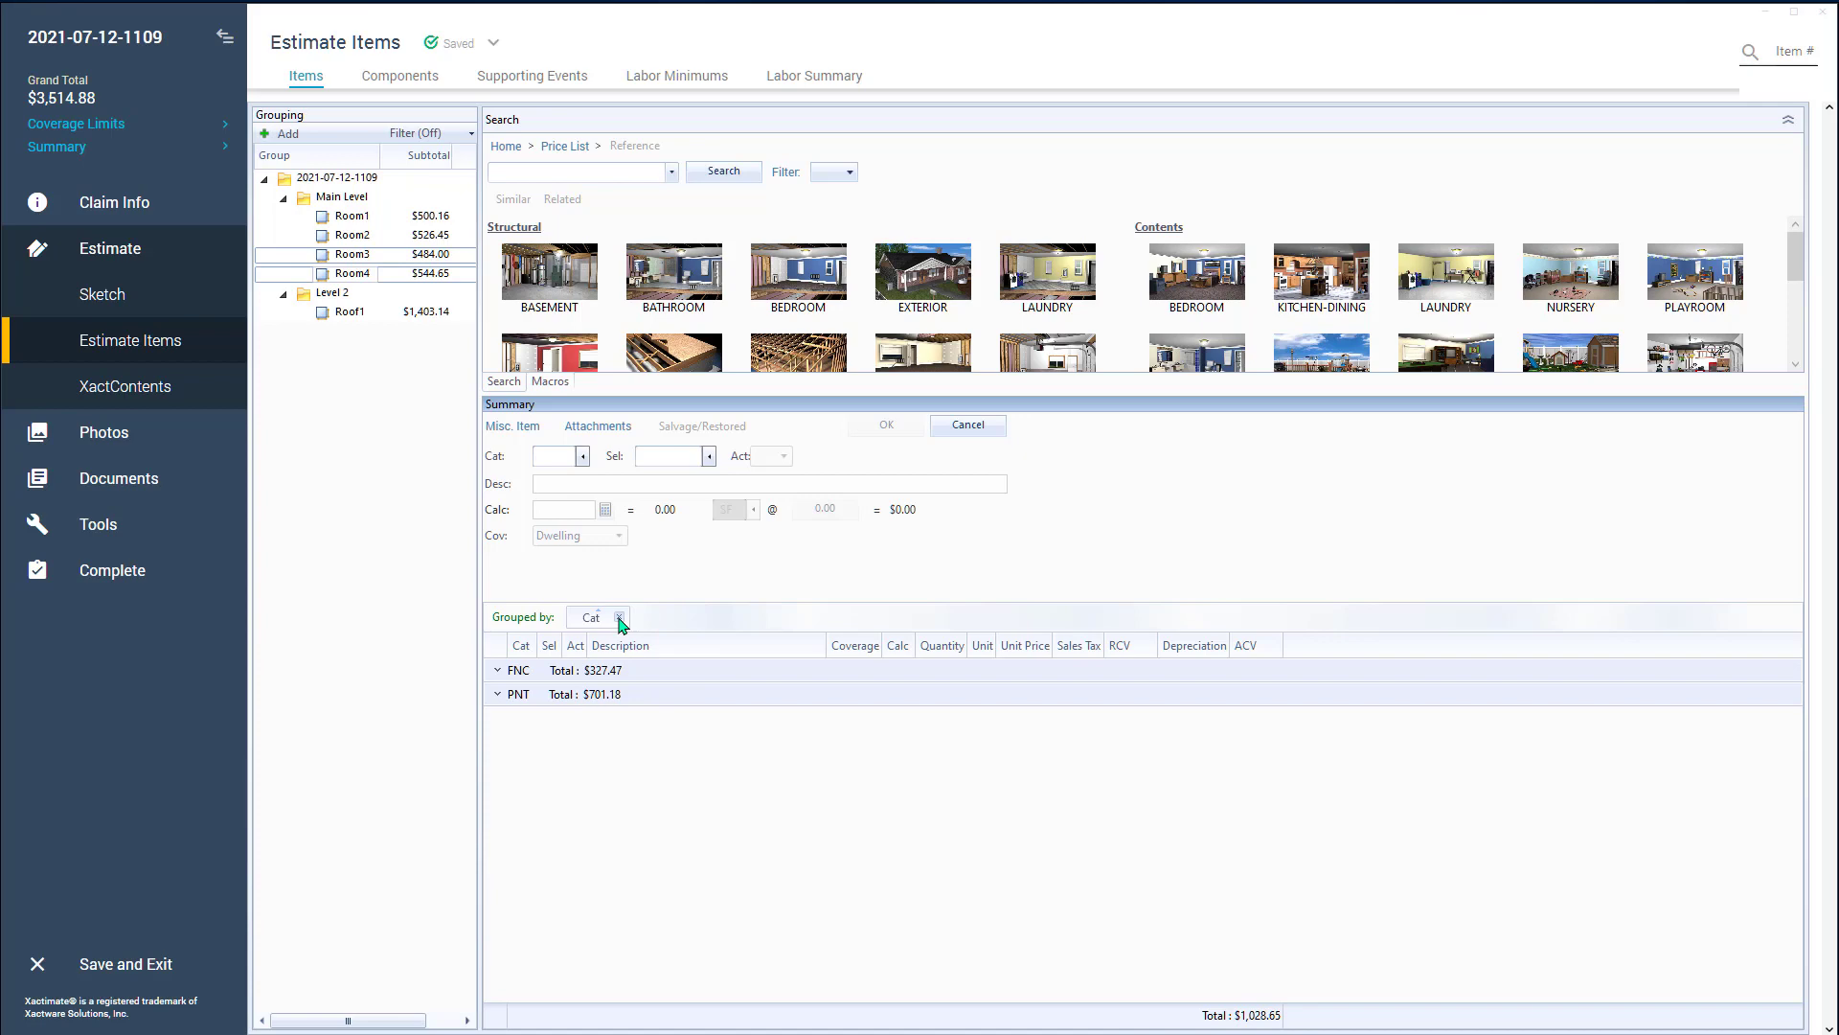
Remove the Cat grouping so the Room3–Room4 summary lists its three lines ungrouped.
left_click(621, 616)
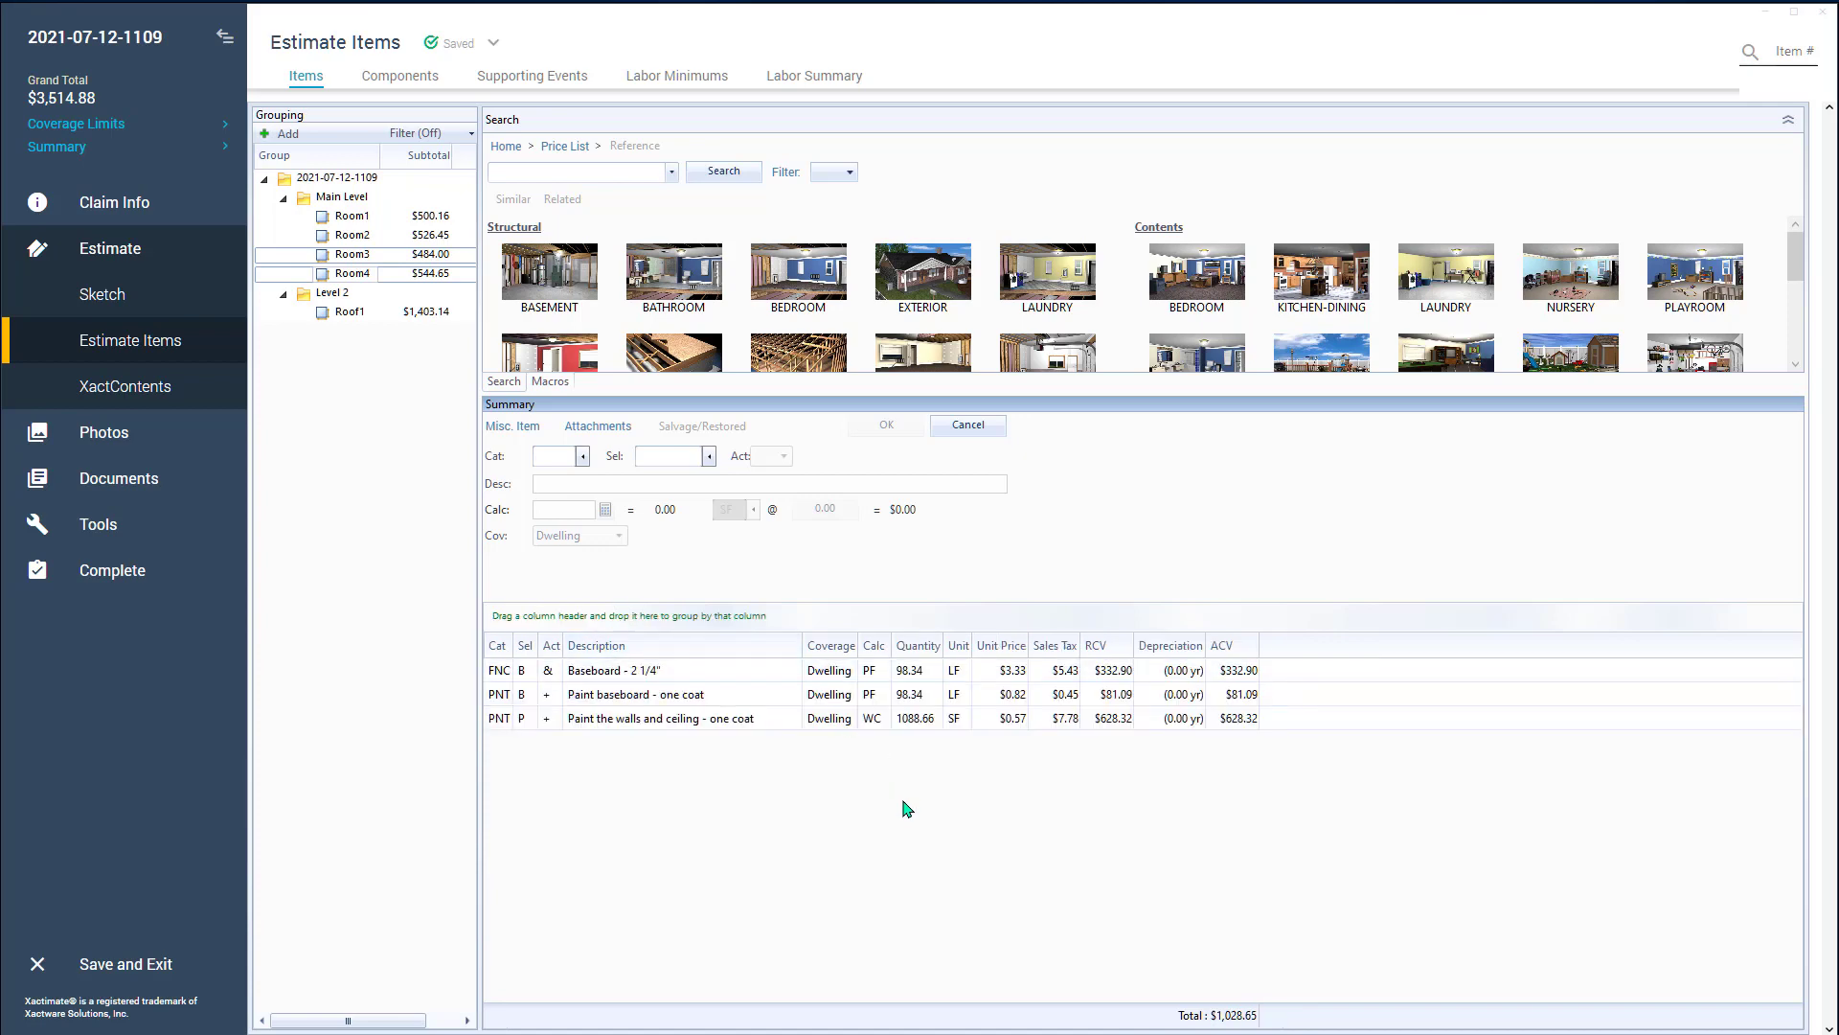
mouse_move(869, 791)
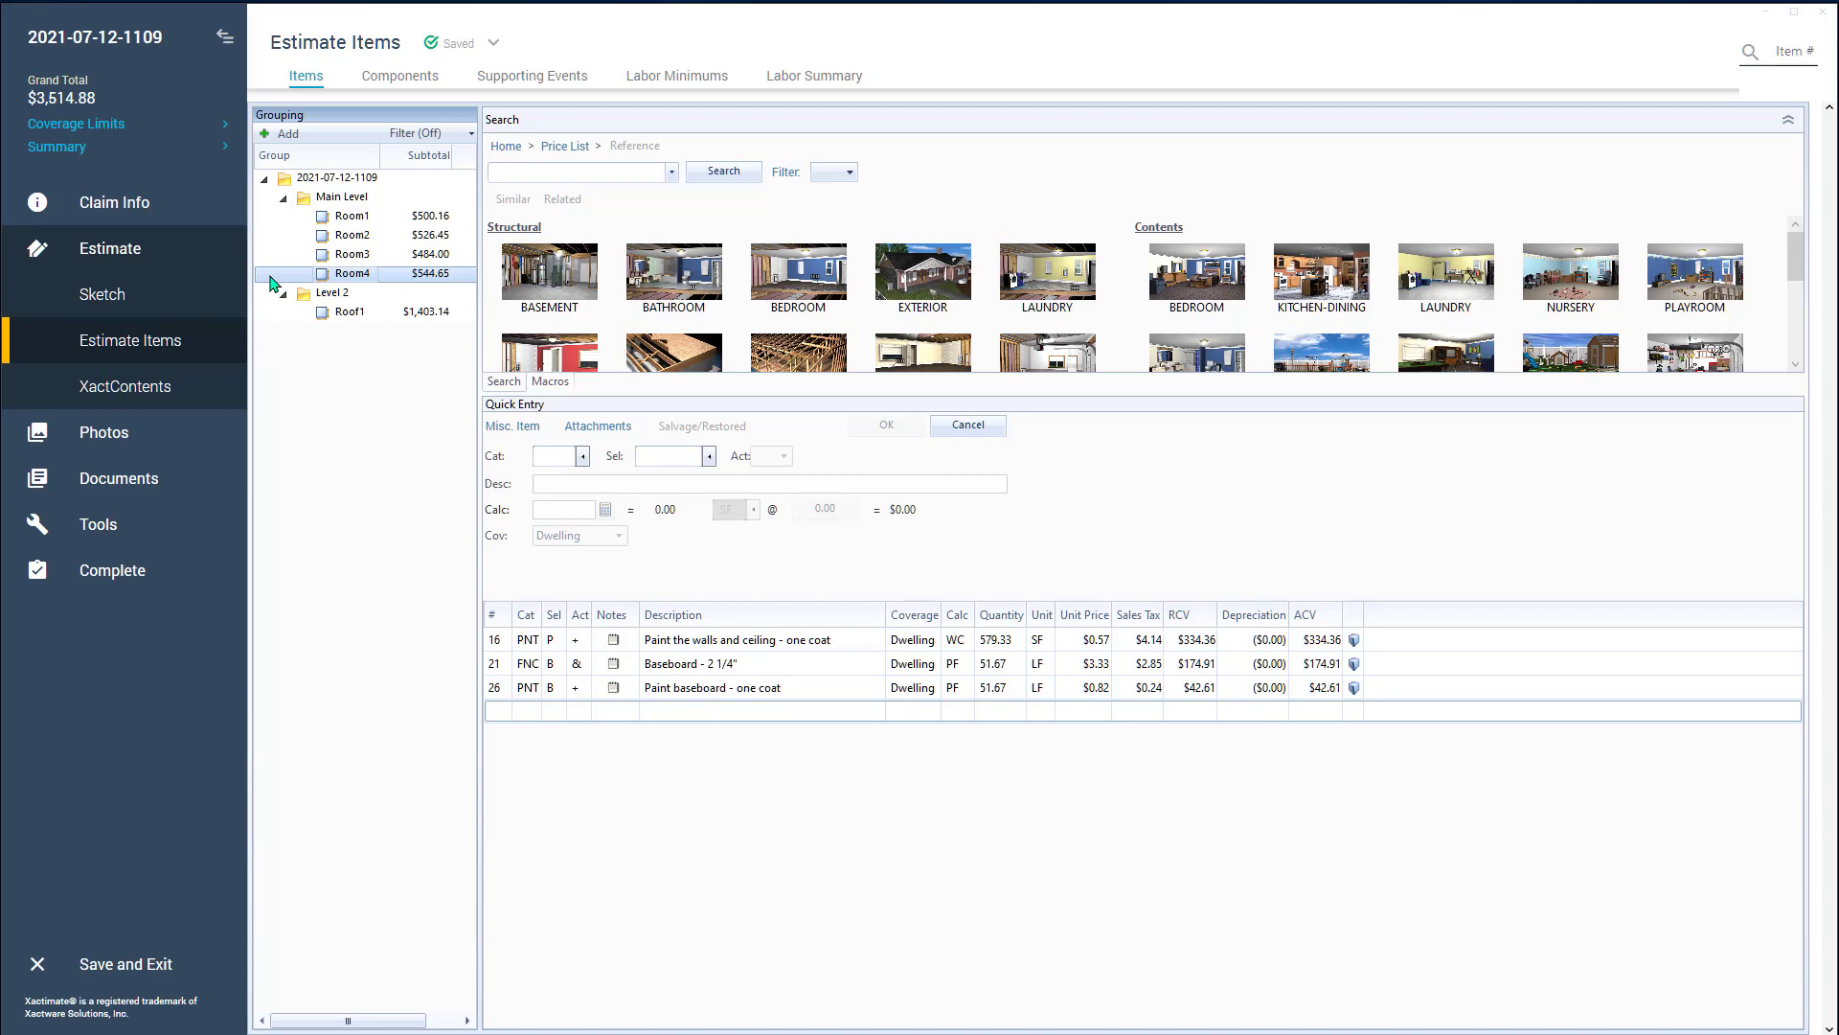
Include every room and Roof1 in the summary, then open the empty Main Level sketch.
left_click(341, 195)
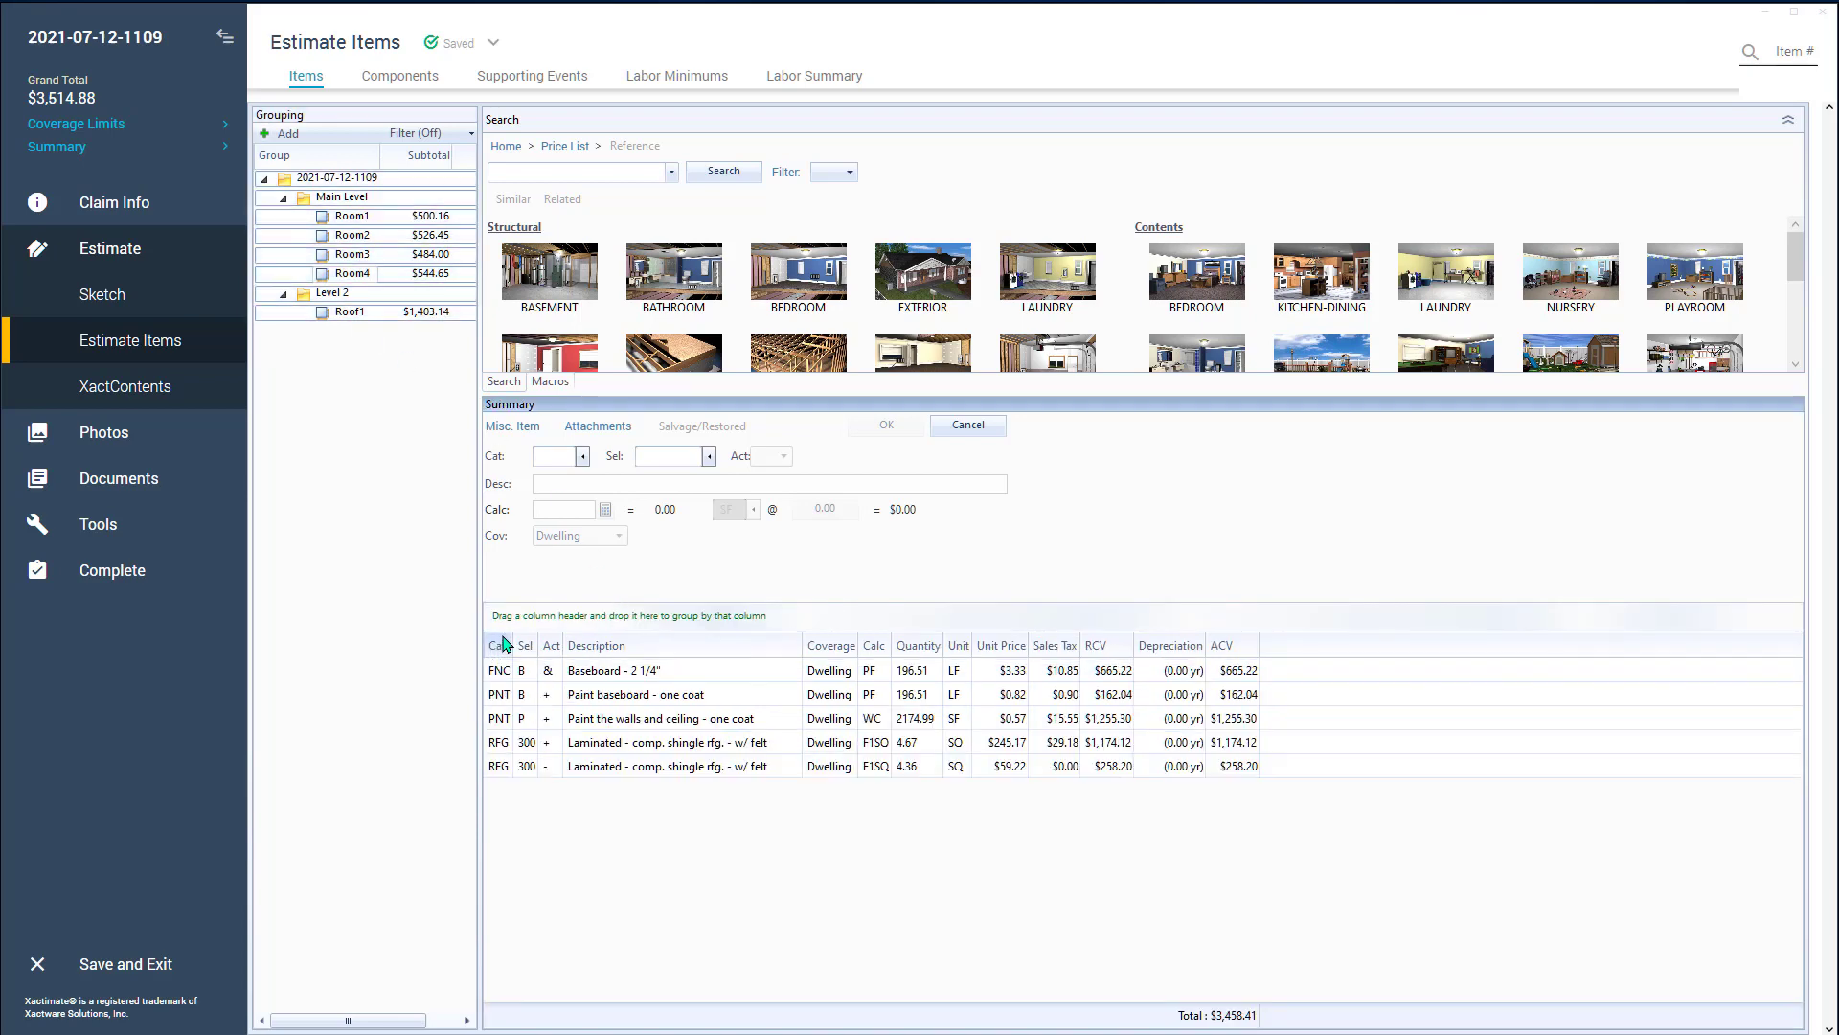
mouse_move(532, 618)
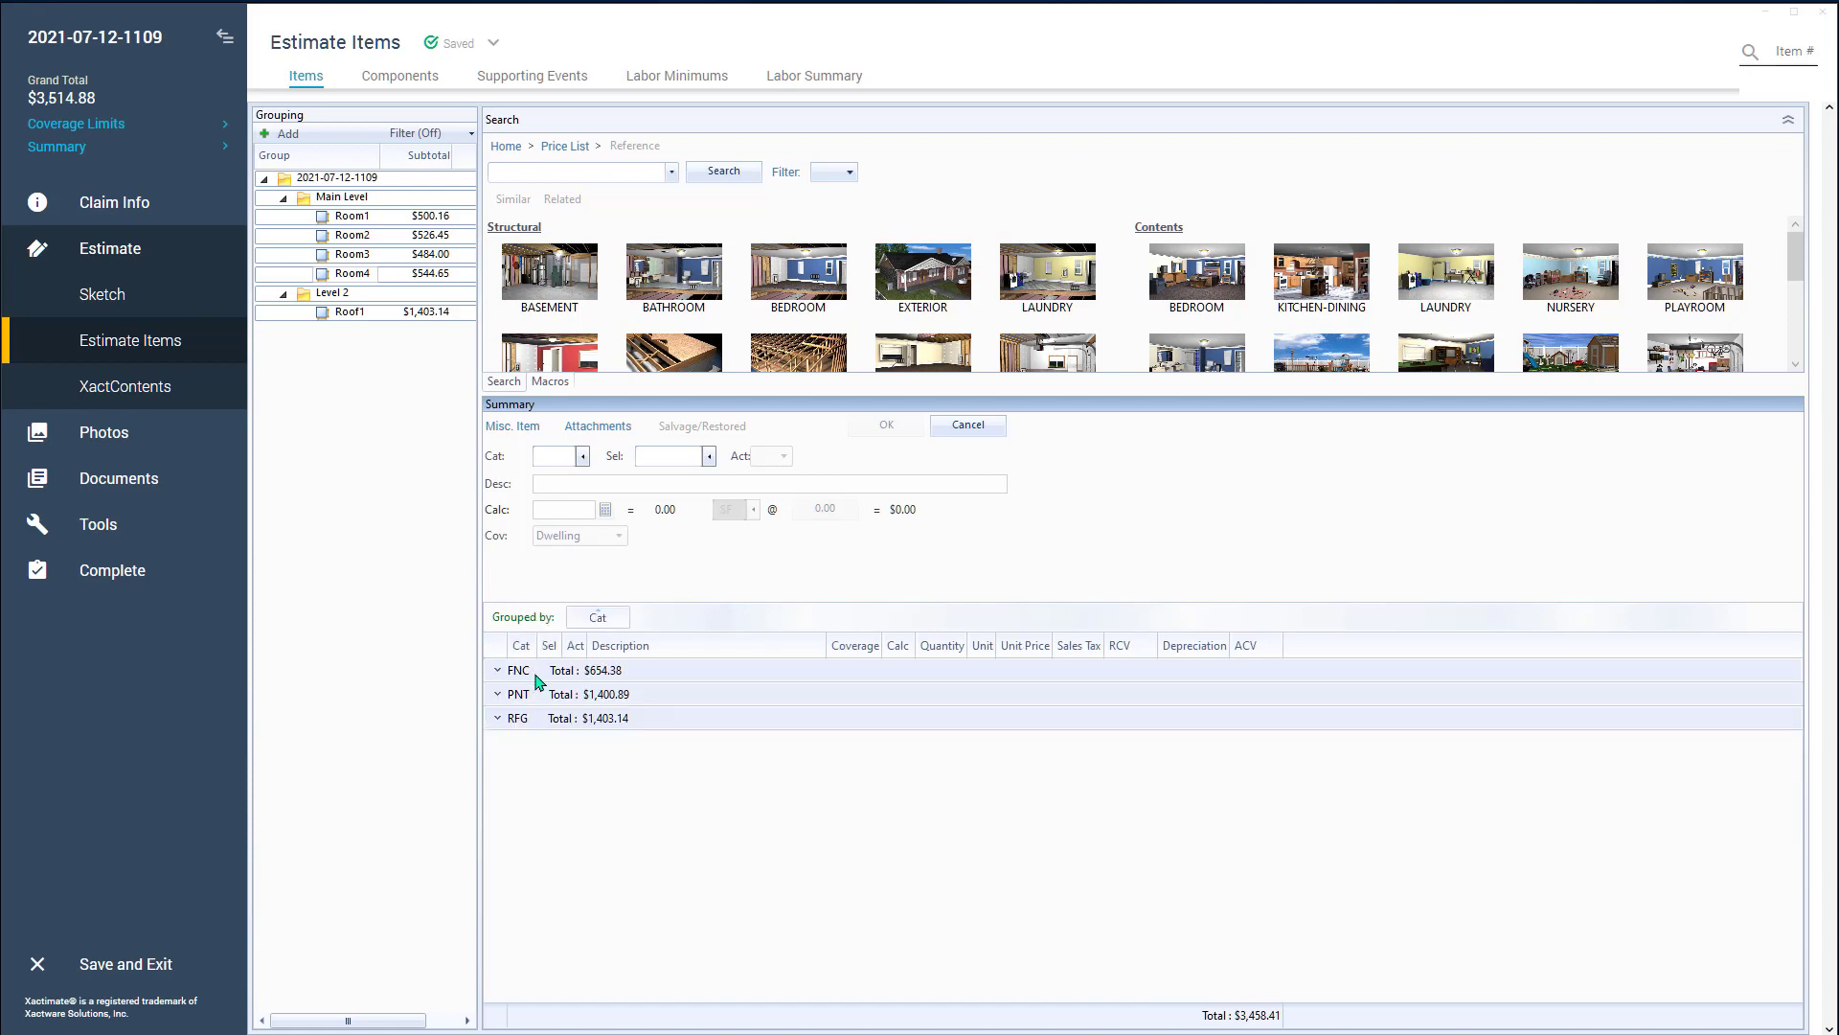
mouse_move(630, 684)
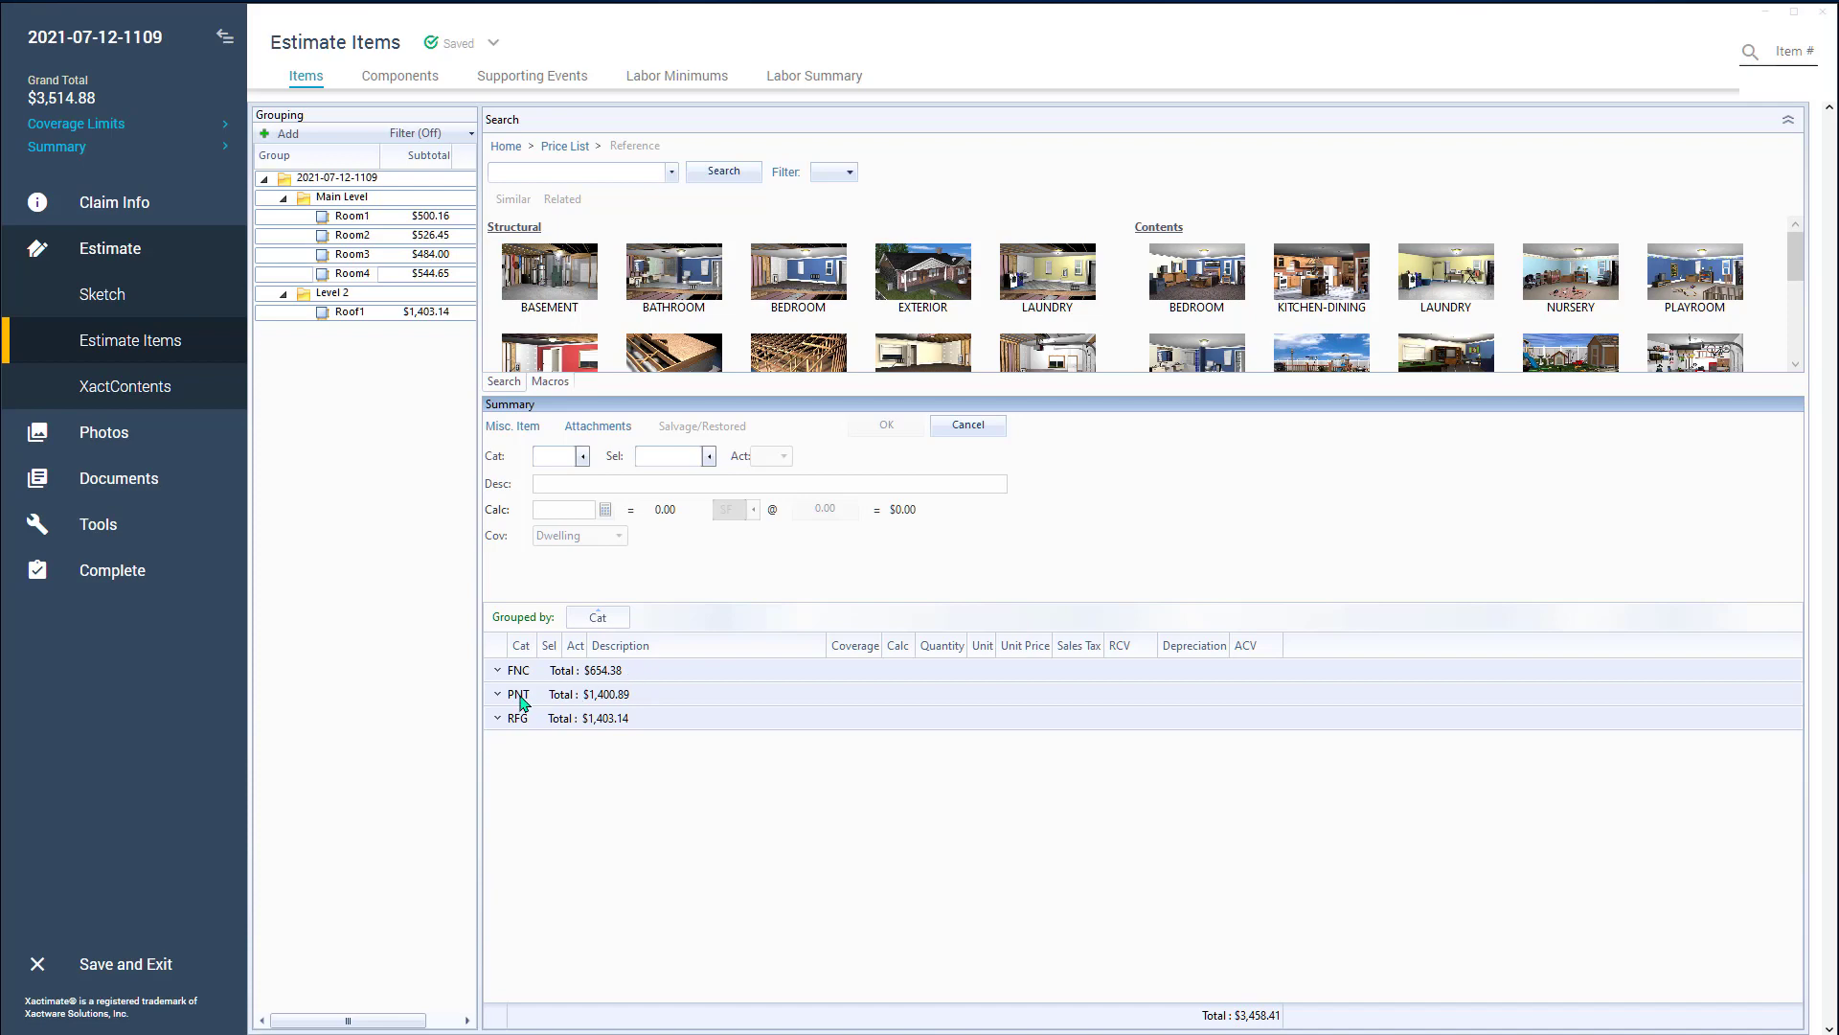
mouse_move(598, 725)
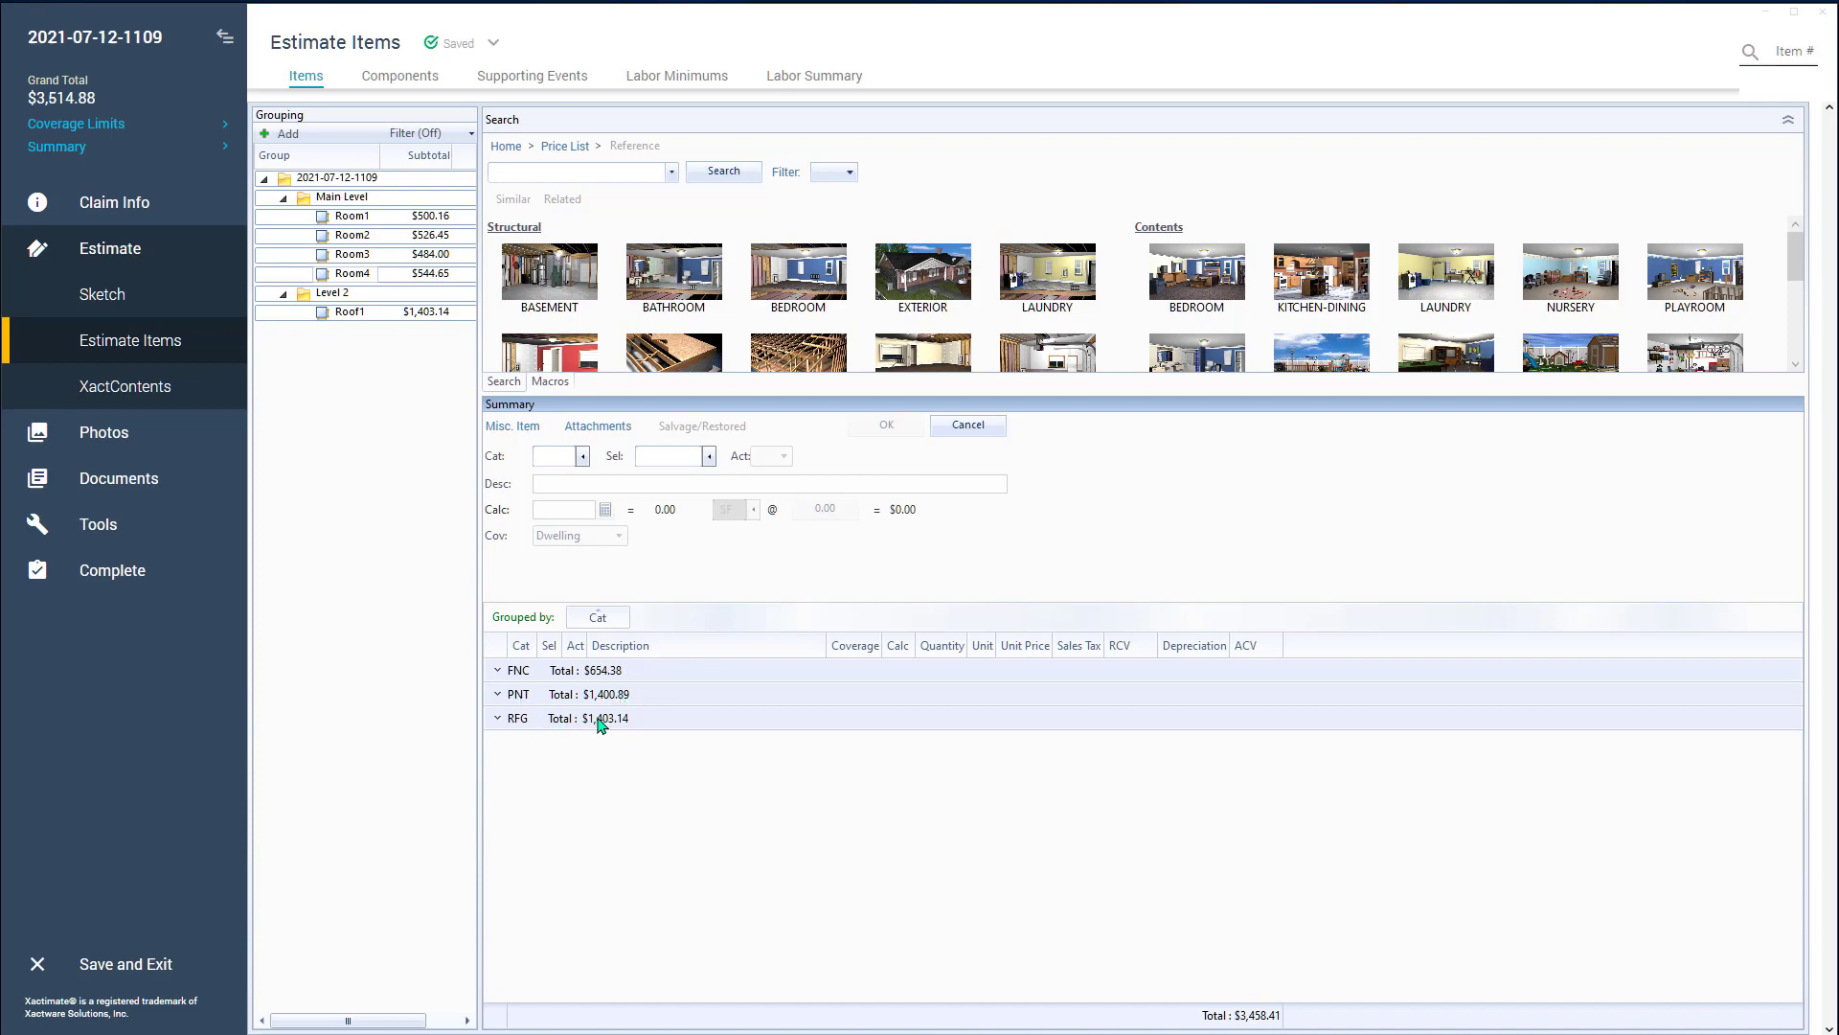
mouse_move(626, 733)
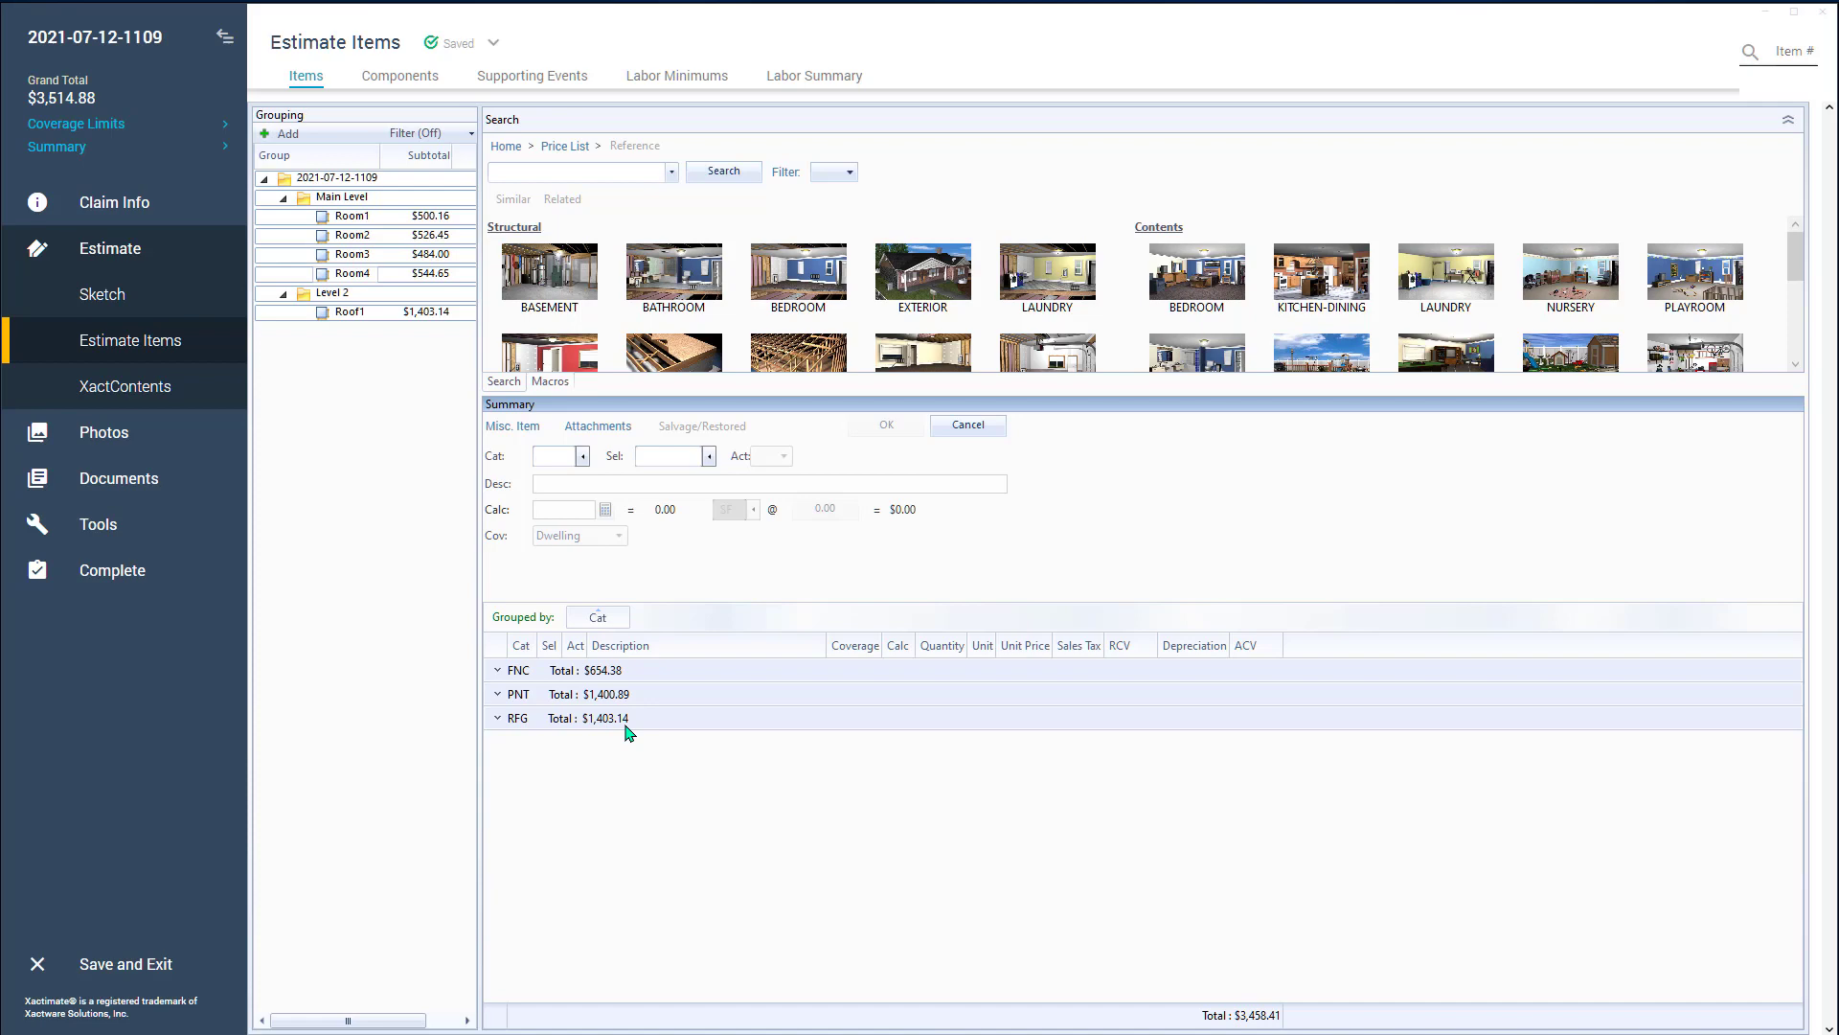
mouse_move(1166, 739)
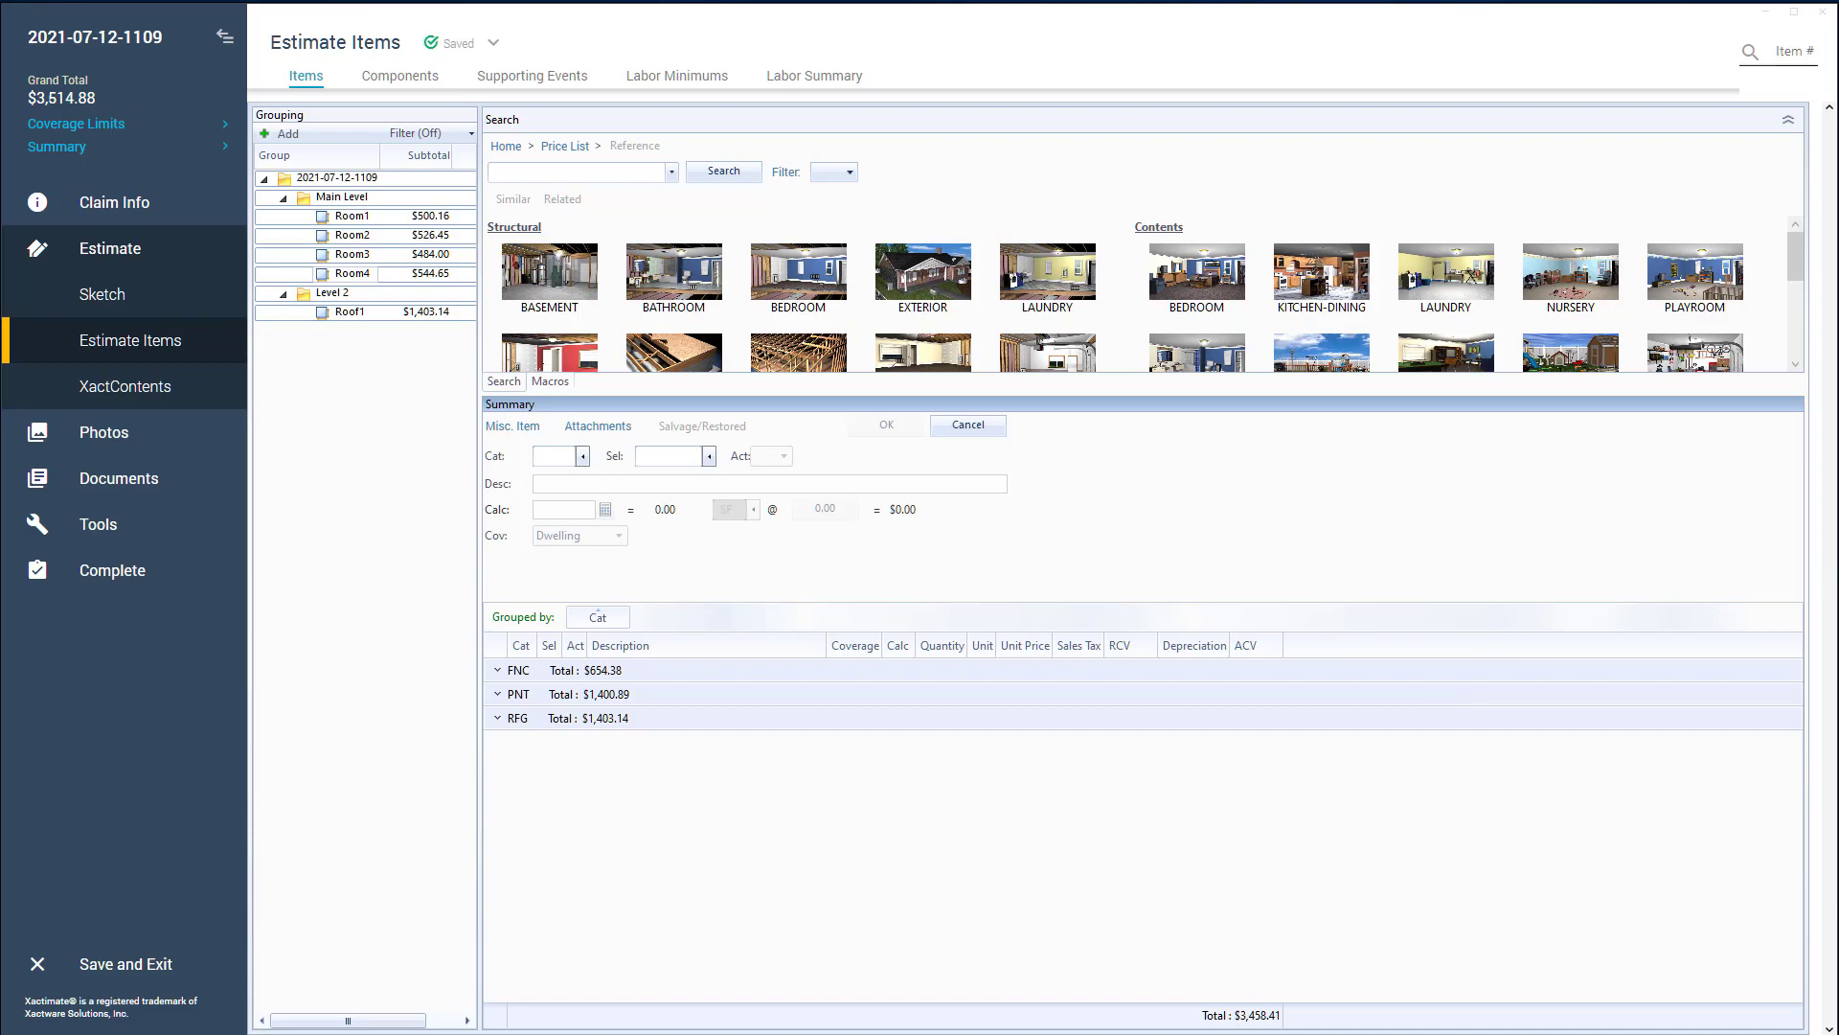
left_click(103, 294)
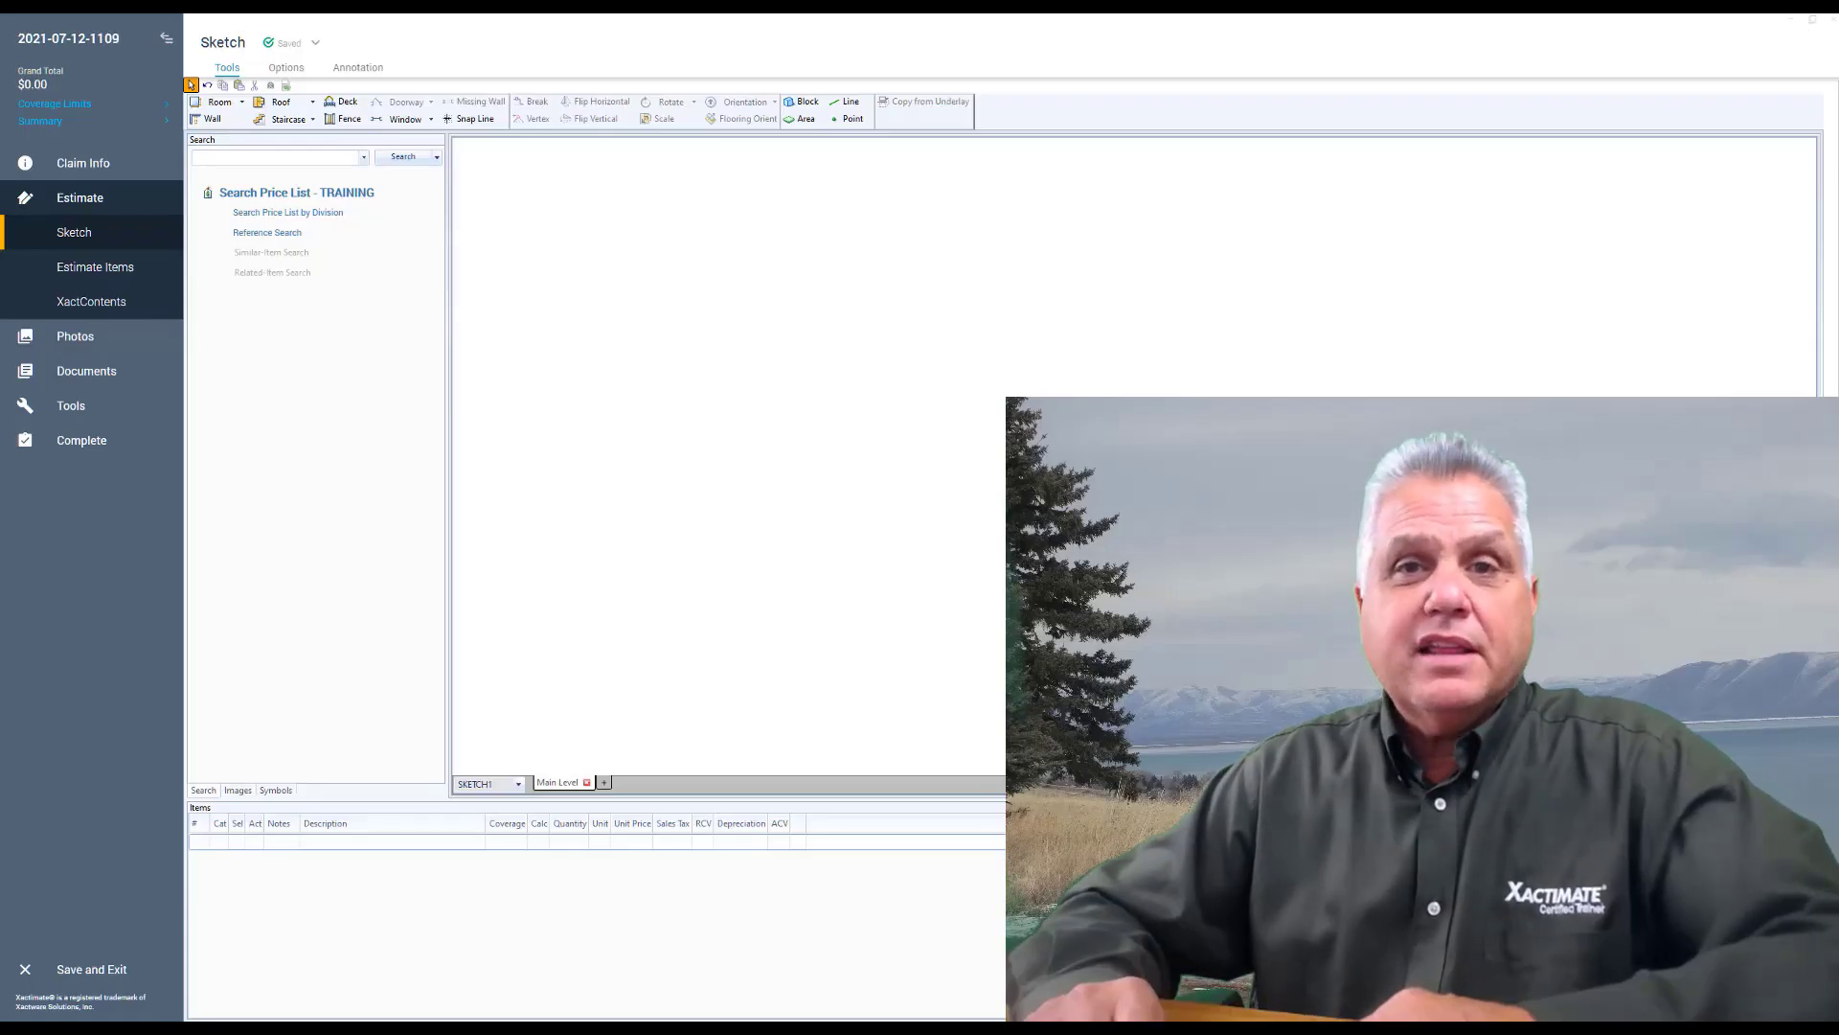